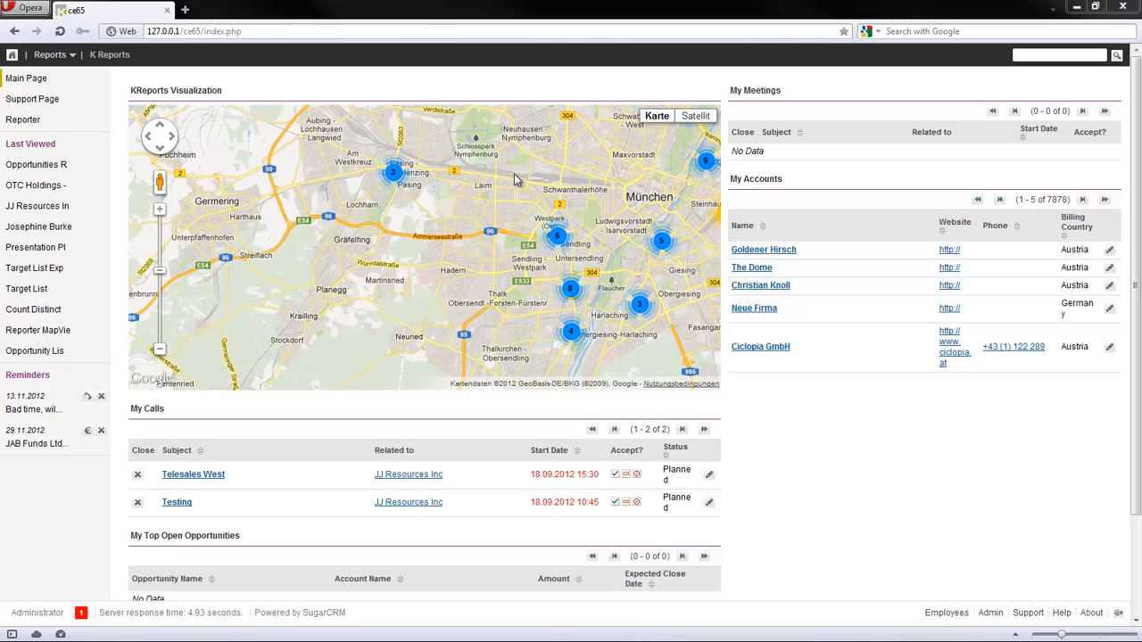
pyautogui.moveTo(489, 109)
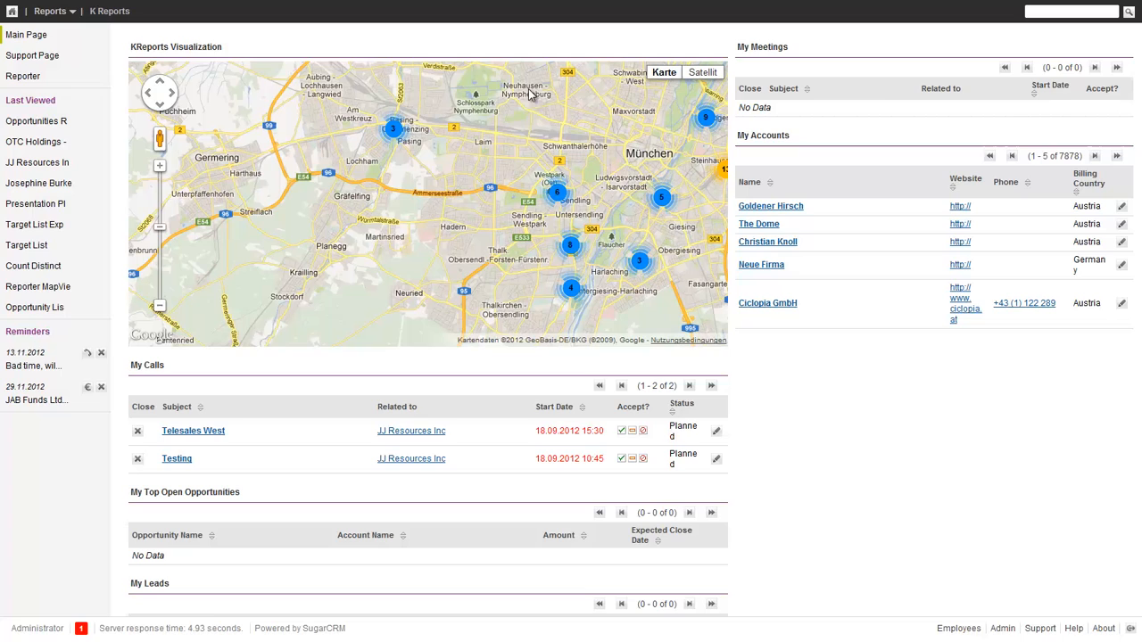
pyautogui.moveTo(12, 11)
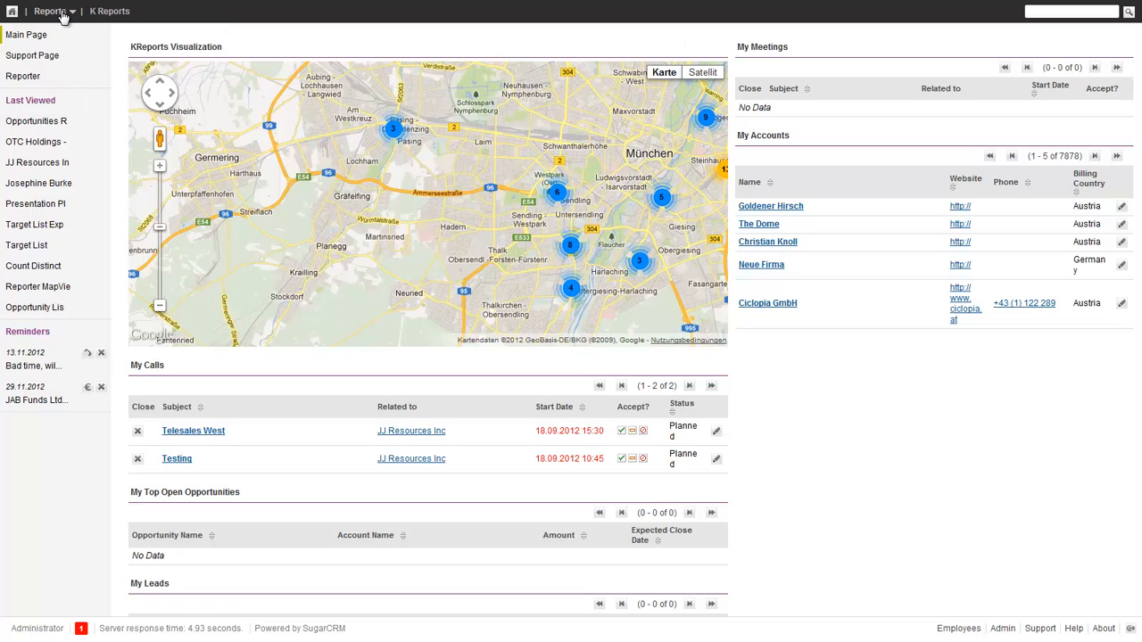
# Open the K Reports module from the Reports menu
pyautogui.click(50, 11)
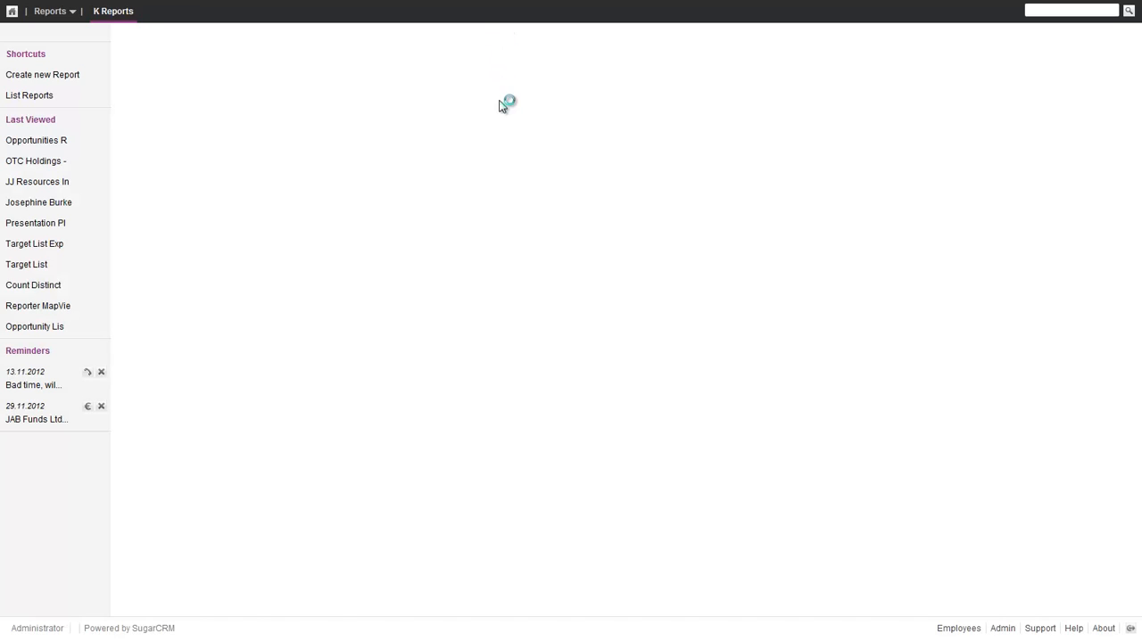
# Create a new report named Pipeline Report based on the Opportunities module
pyautogui.click(42, 74)
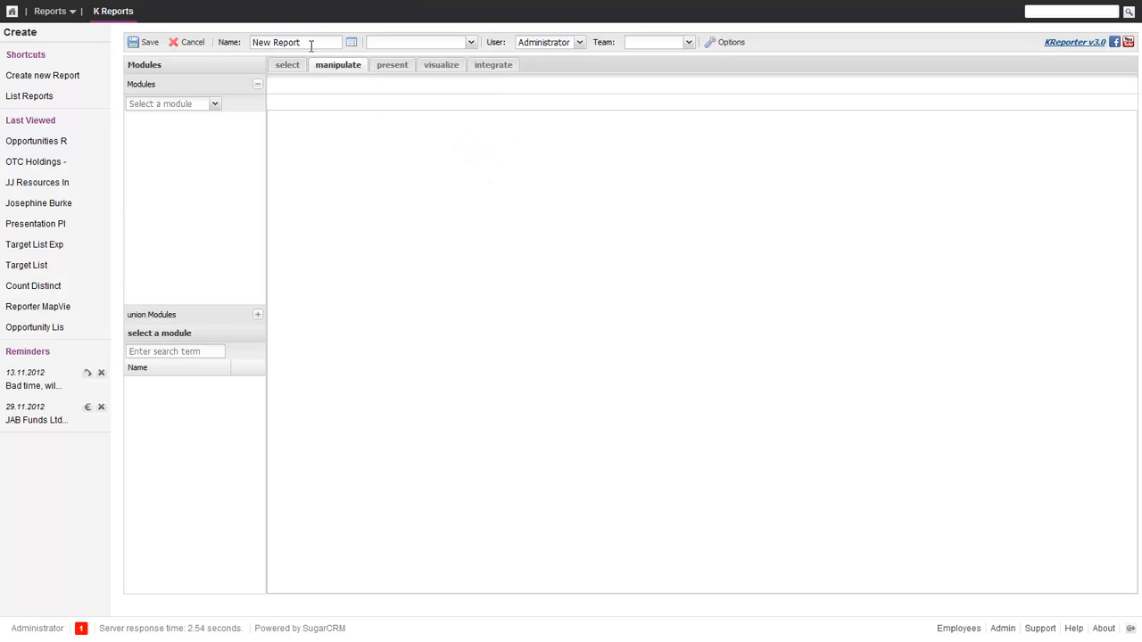
pyautogui.write('Pie')
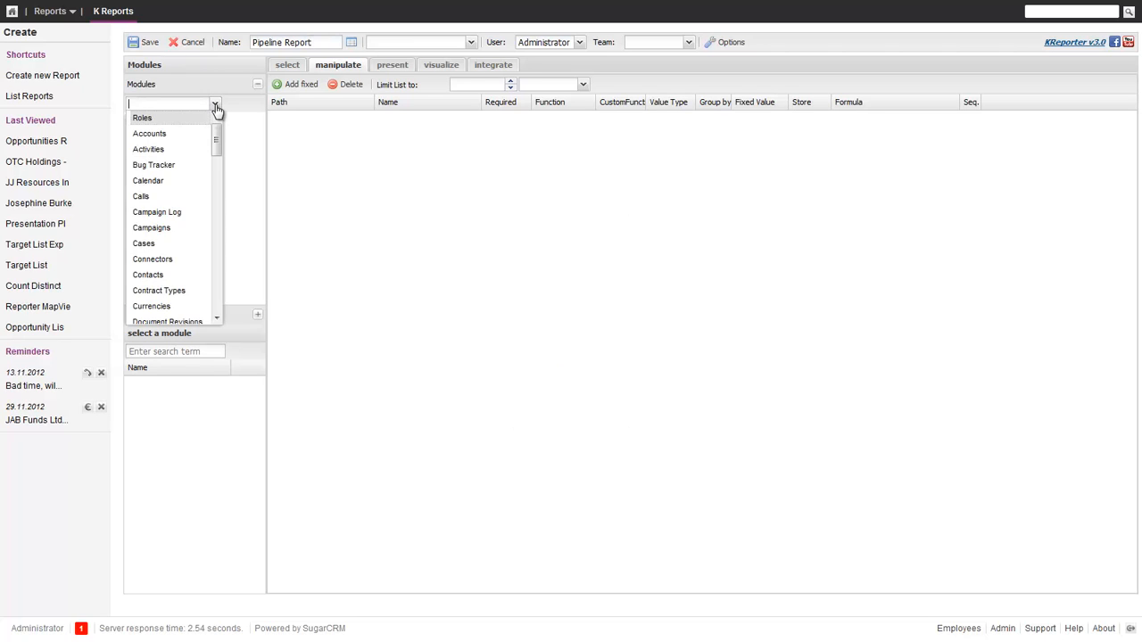
pyautogui.click(171, 119)
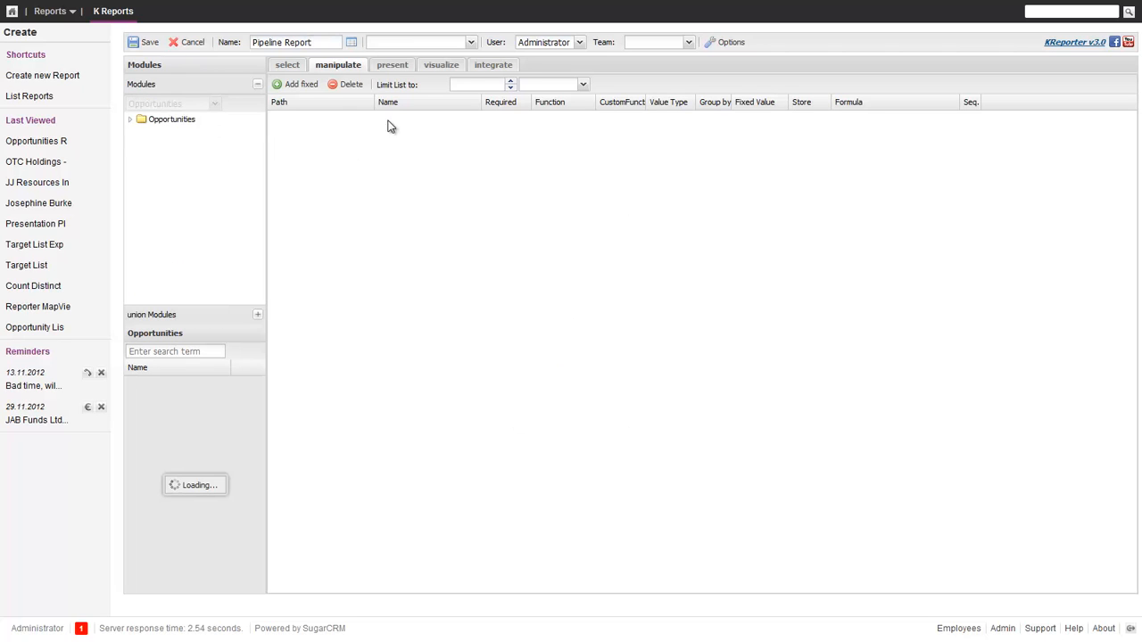
# Add a Sales Stage filter with operator 'is one of', selecting Prospecting, Qualification and others
pyautogui.click(287, 64)
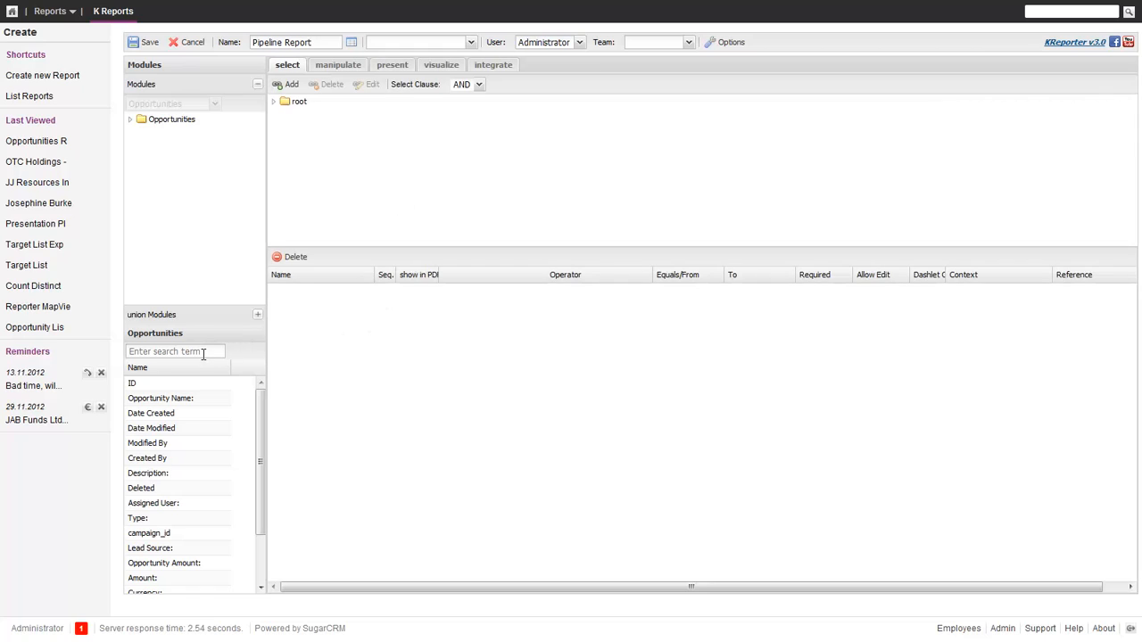
pyautogui.write('stag')
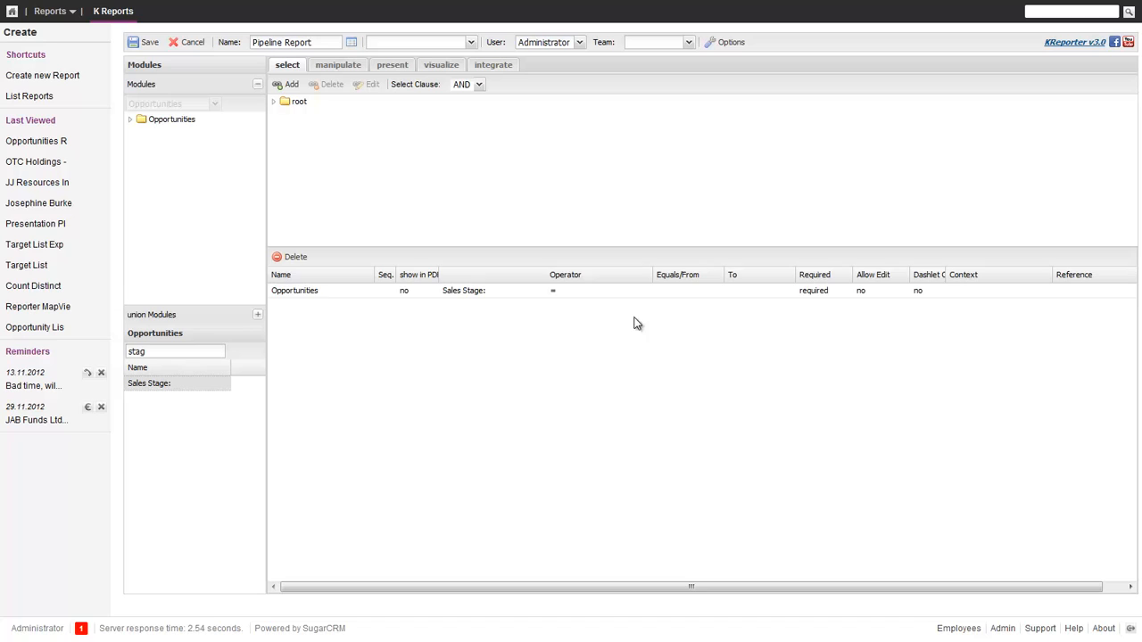
pyautogui.click(598, 290)
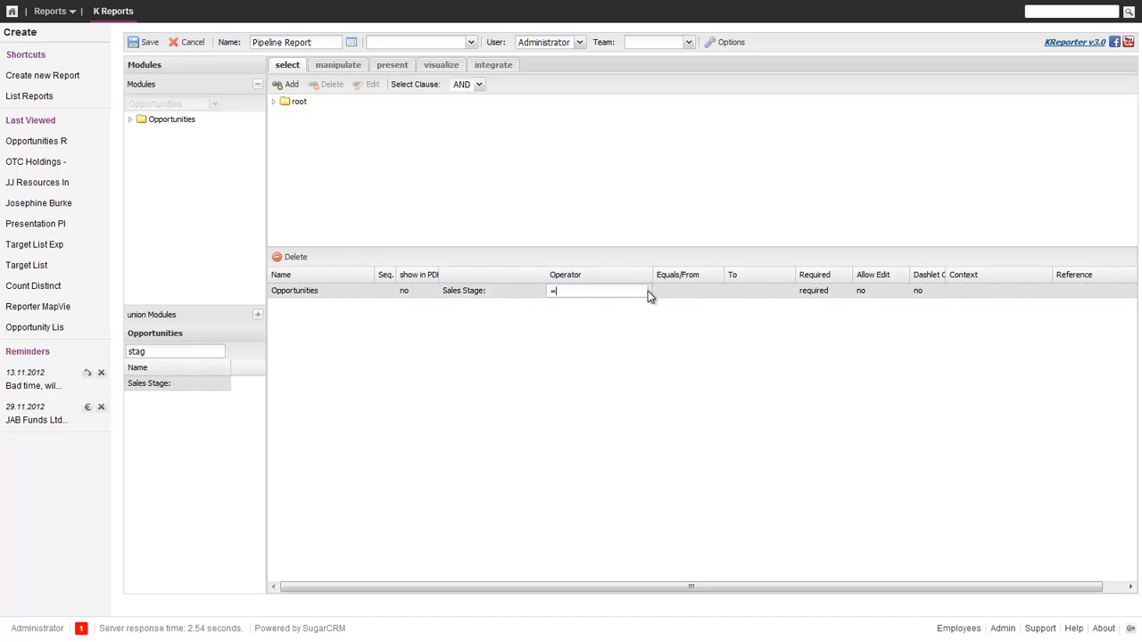
pyautogui.click(596, 290)
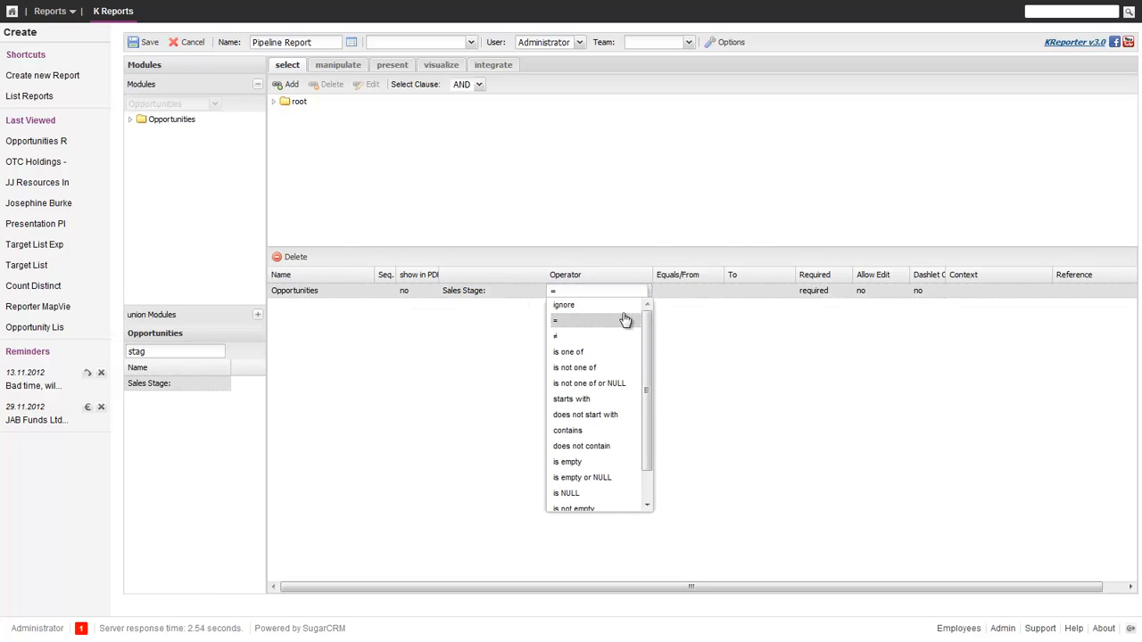
pyautogui.click(568, 351)
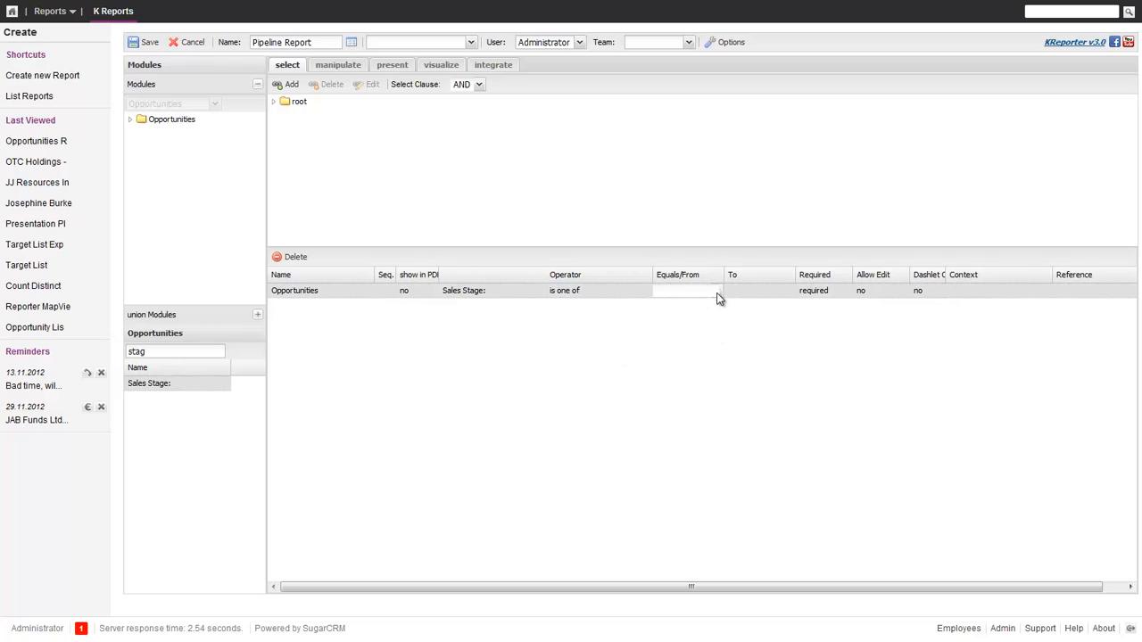
pyautogui.click(687, 290)
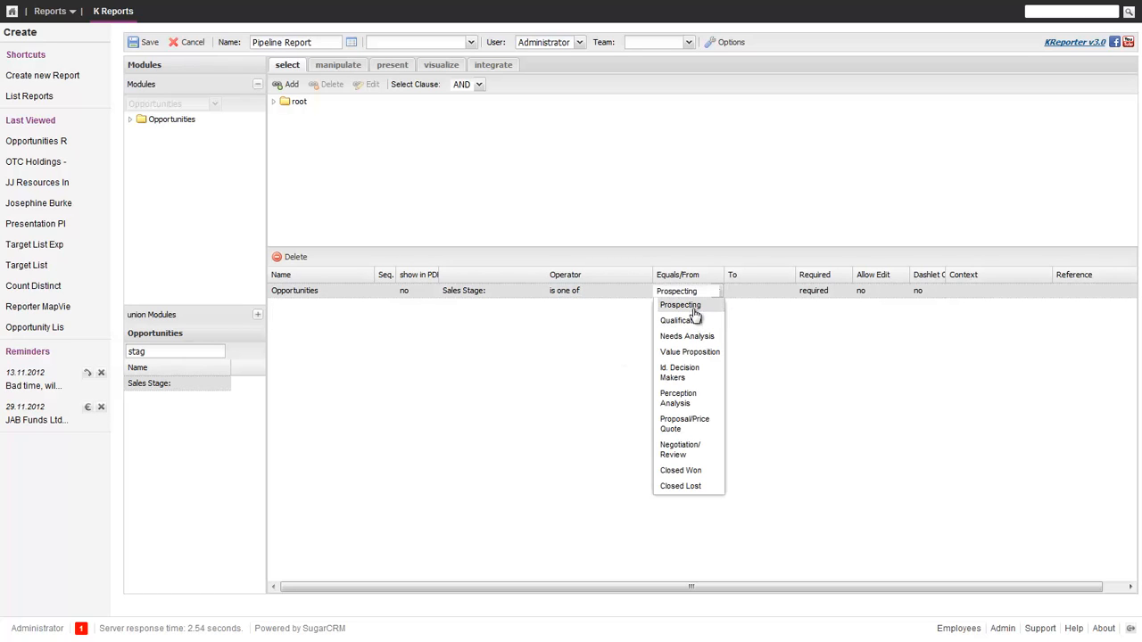
pyautogui.click(681, 320)
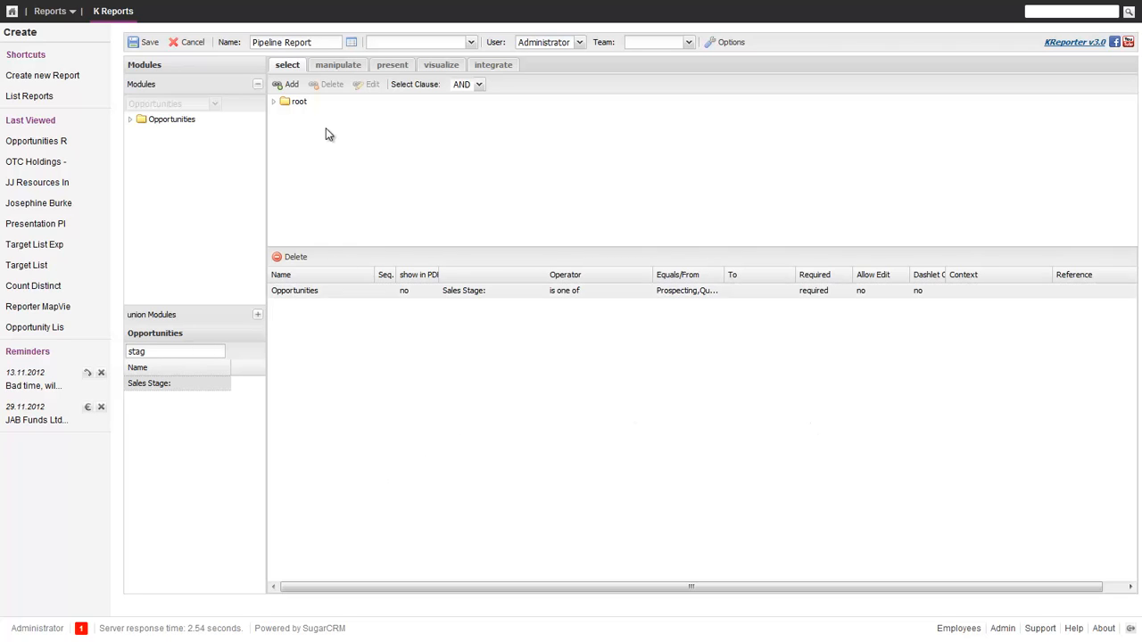
# Add Sales Stage, the assigned user's User Name, and Amount as total Amount
pyautogui.click(337, 64)
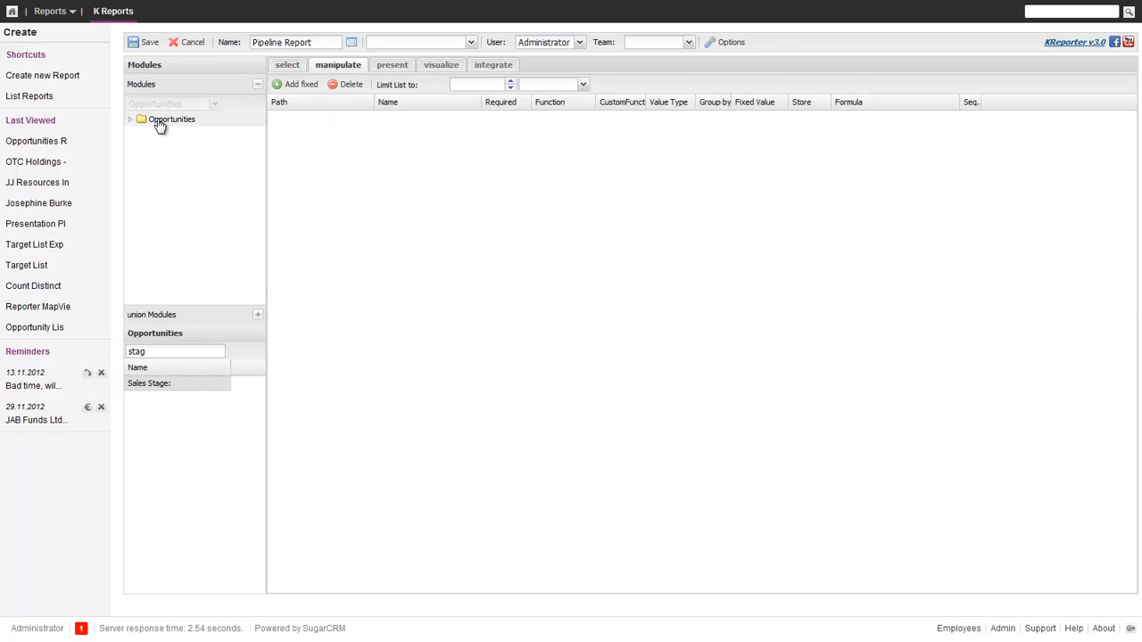
pyautogui.click(176, 351)
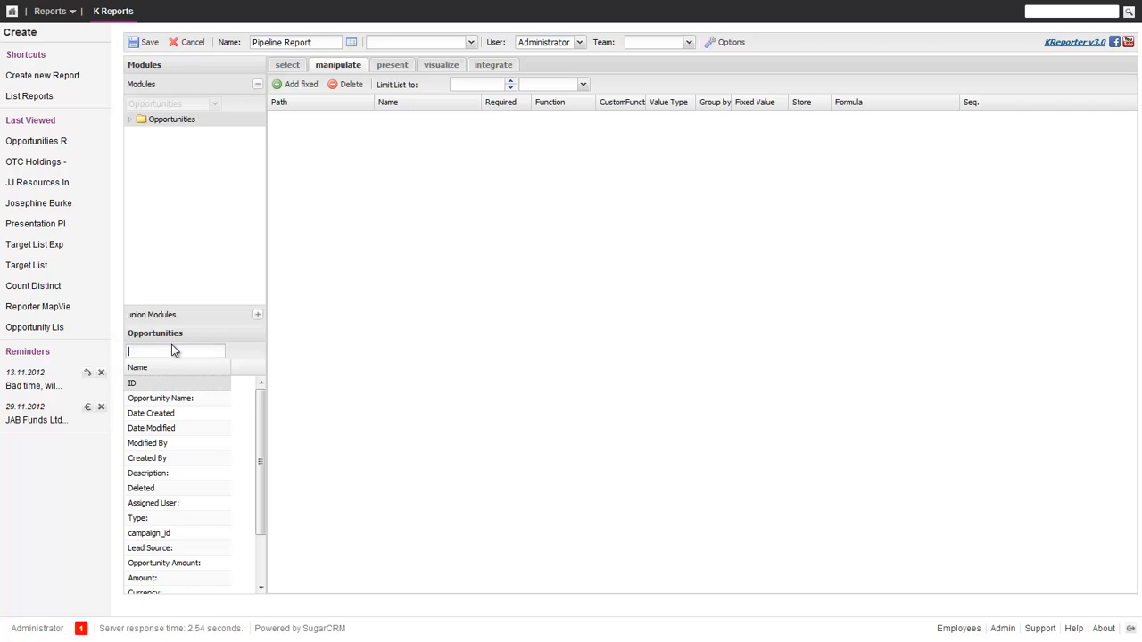
pyautogui.write('s')
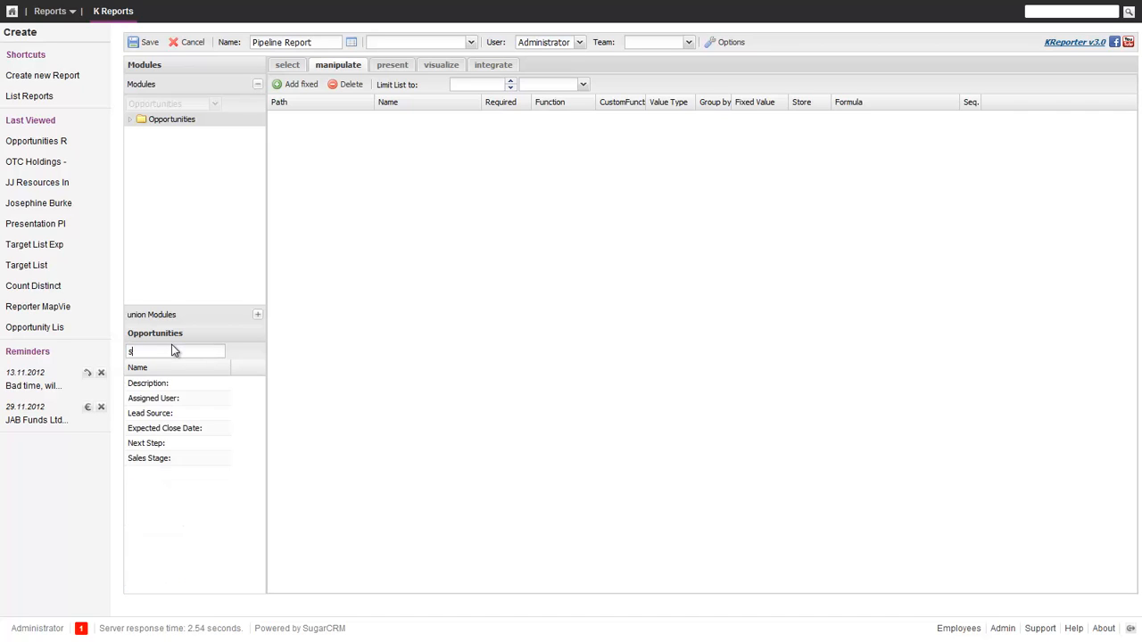
pyautogui.write('a')
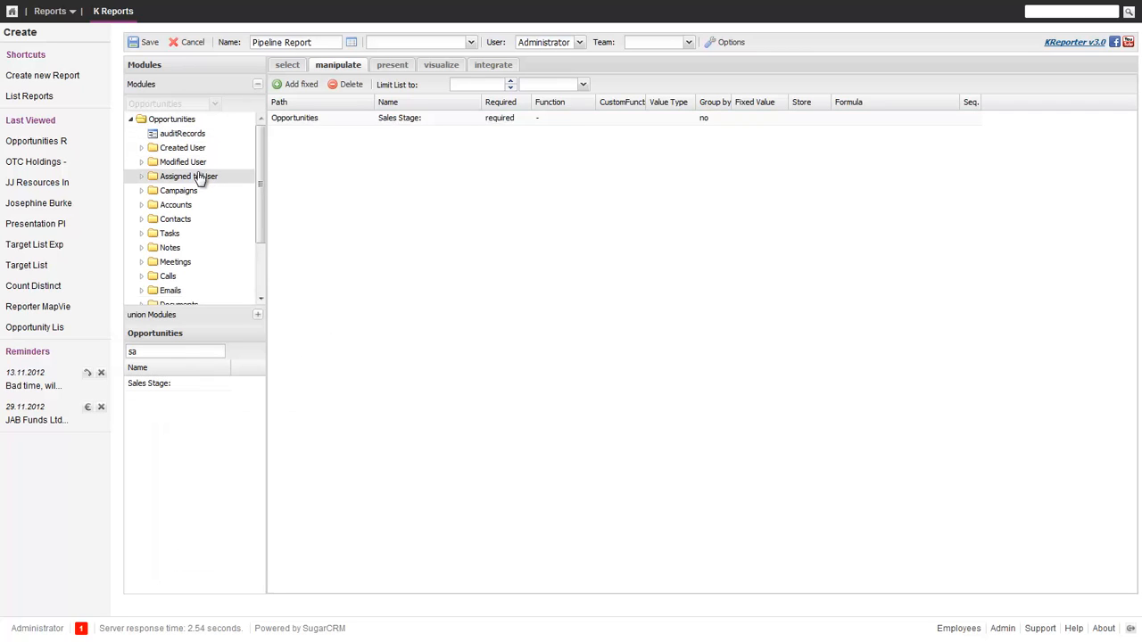
pyautogui.click(189, 176)
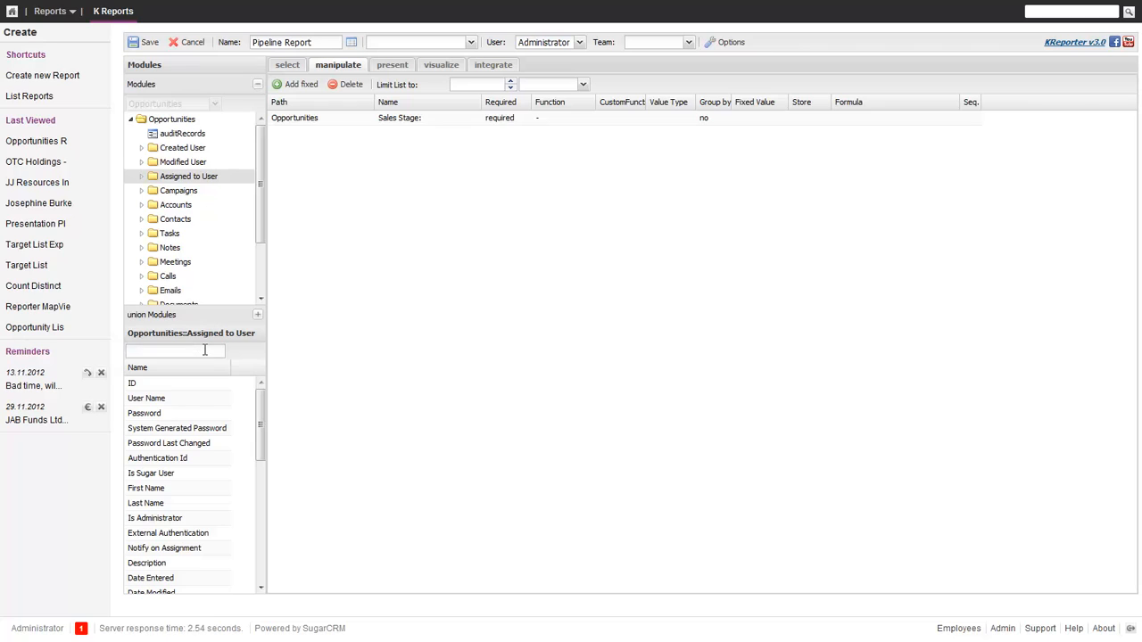
pyautogui.write('us')
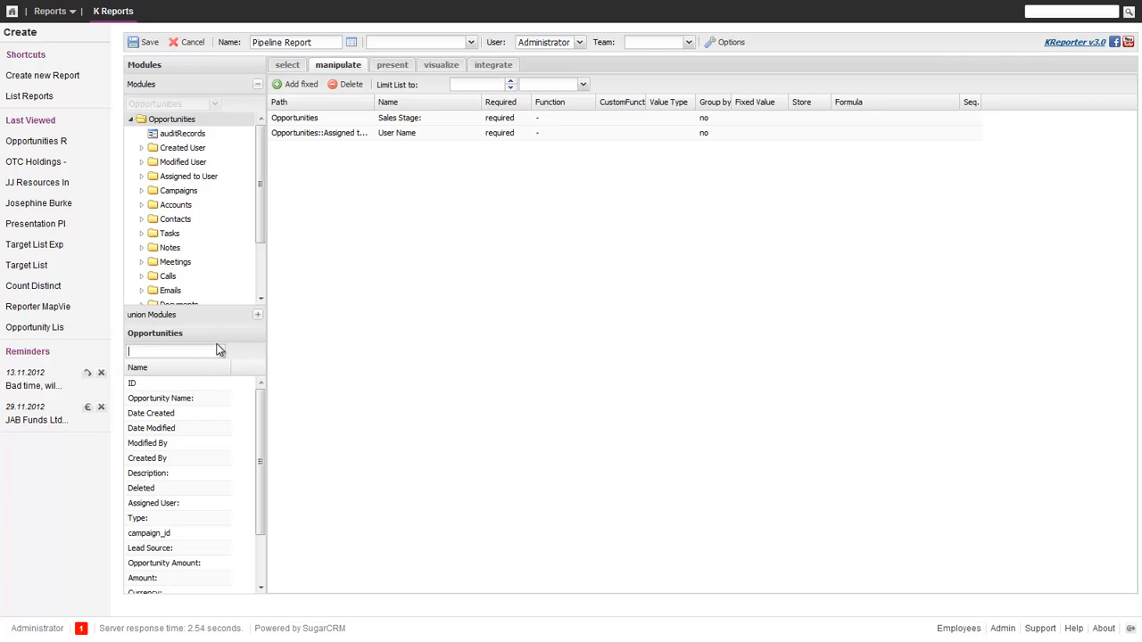
pyautogui.write('am')
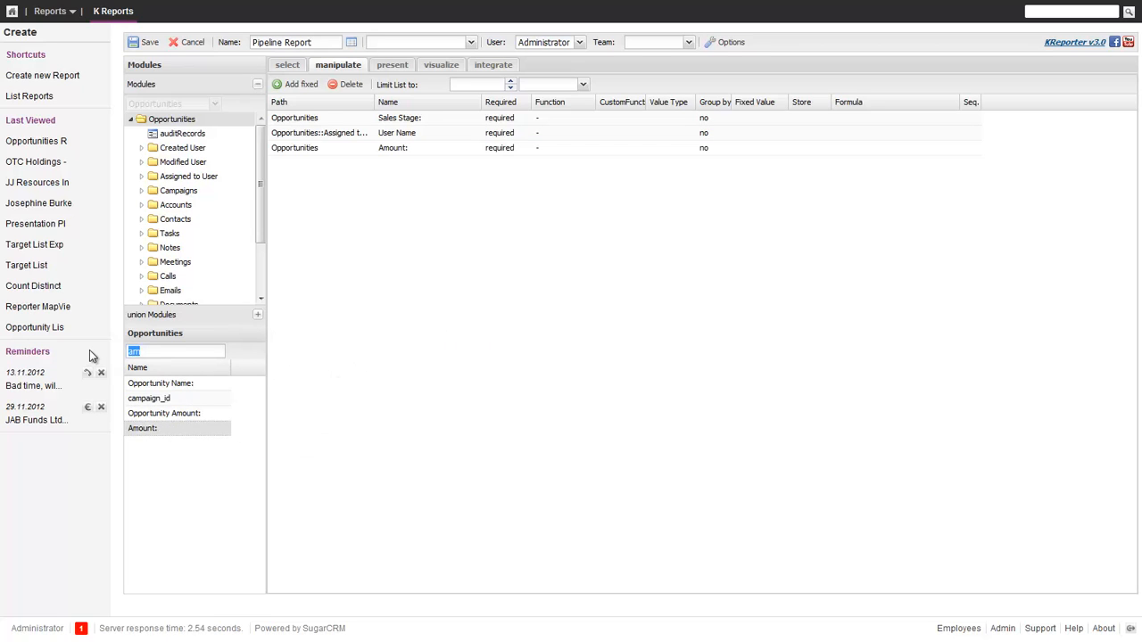
# Add Probability (%) and a second Amount field renamed weighted Amount
pyautogui.write('pro')
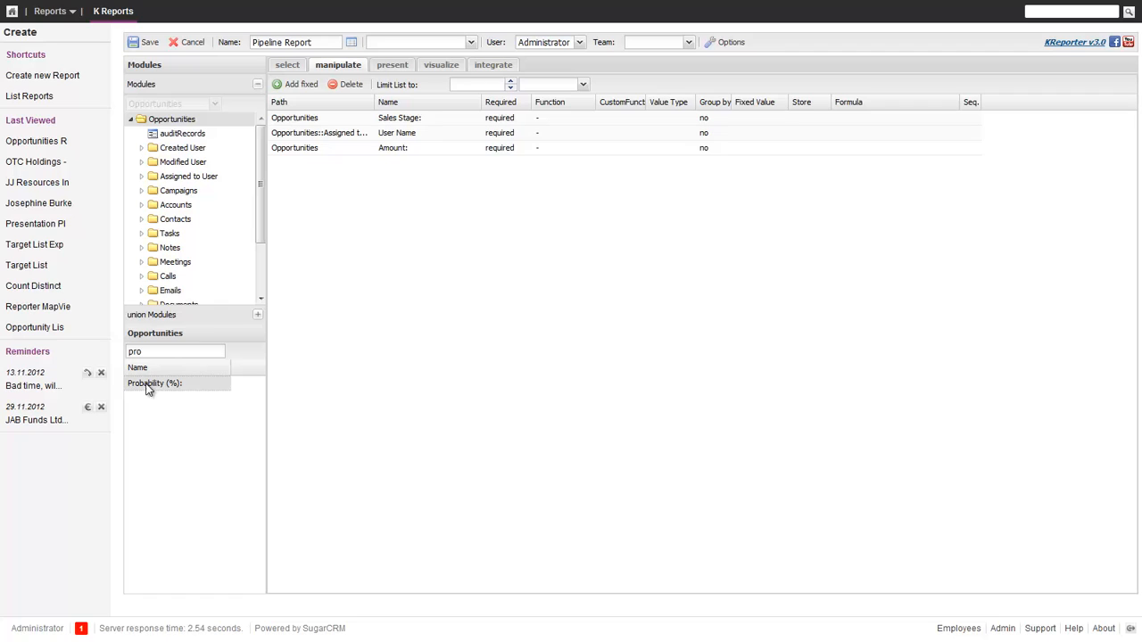
pyautogui.doubleClick(155, 382)
pyautogui.write('we')
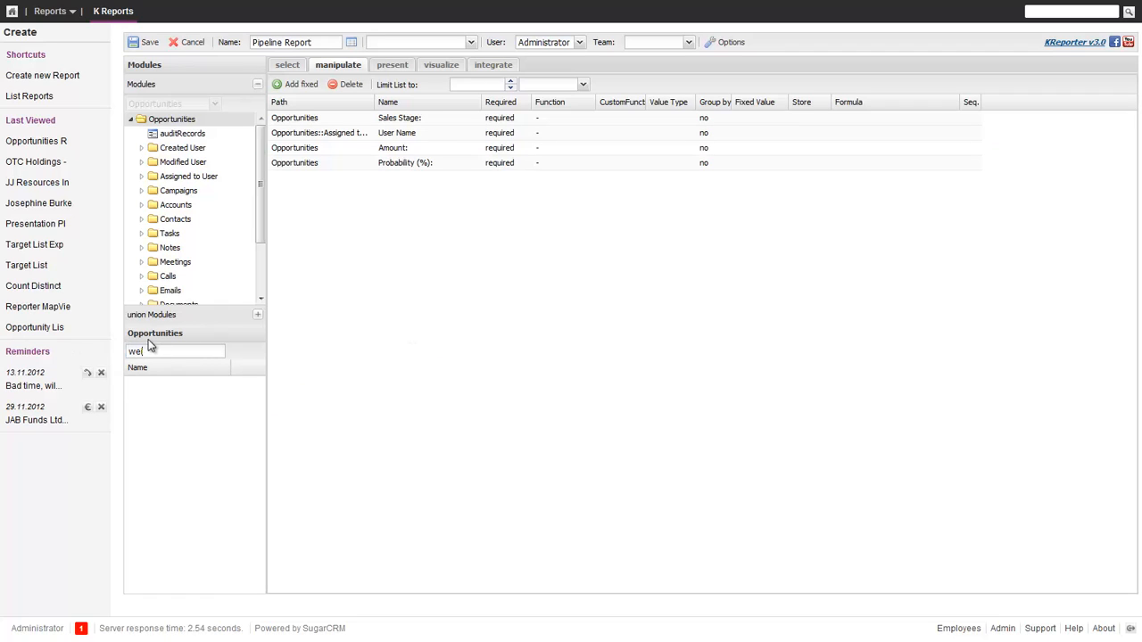
pyautogui.write('am')
pyautogui.write('w')
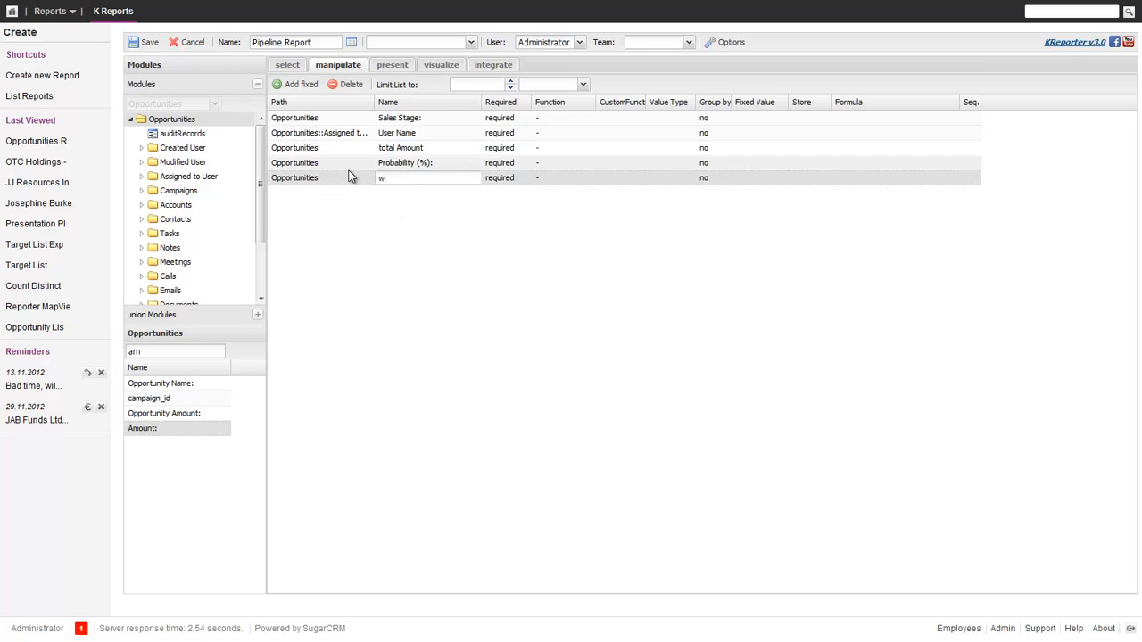
pyautogui.write('eighted Amount')
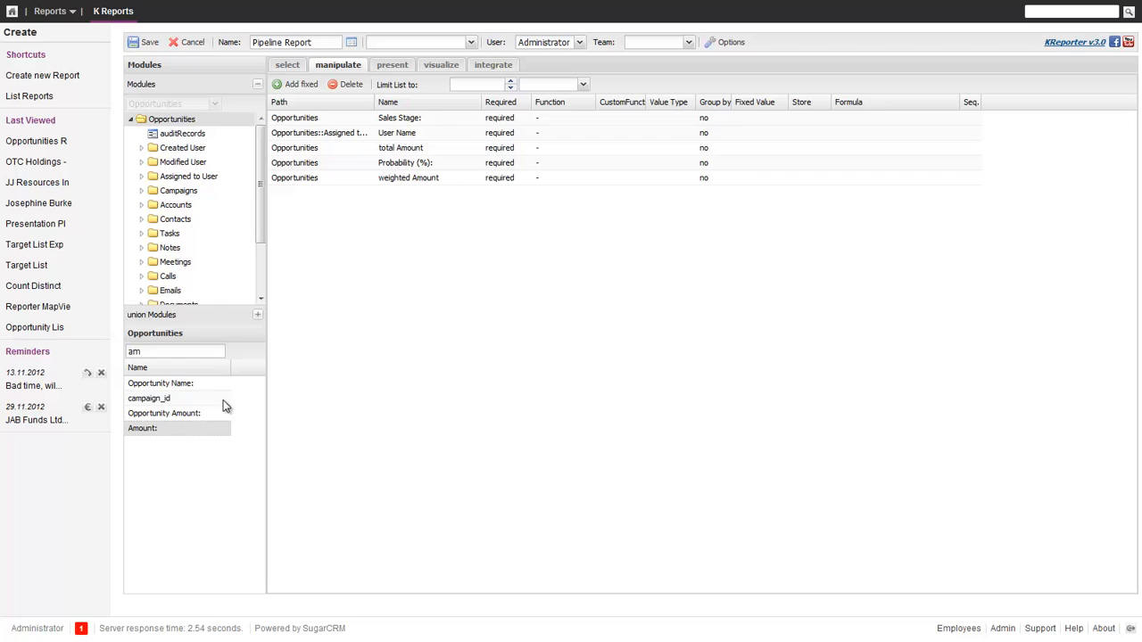
pyautogui.write('pro')
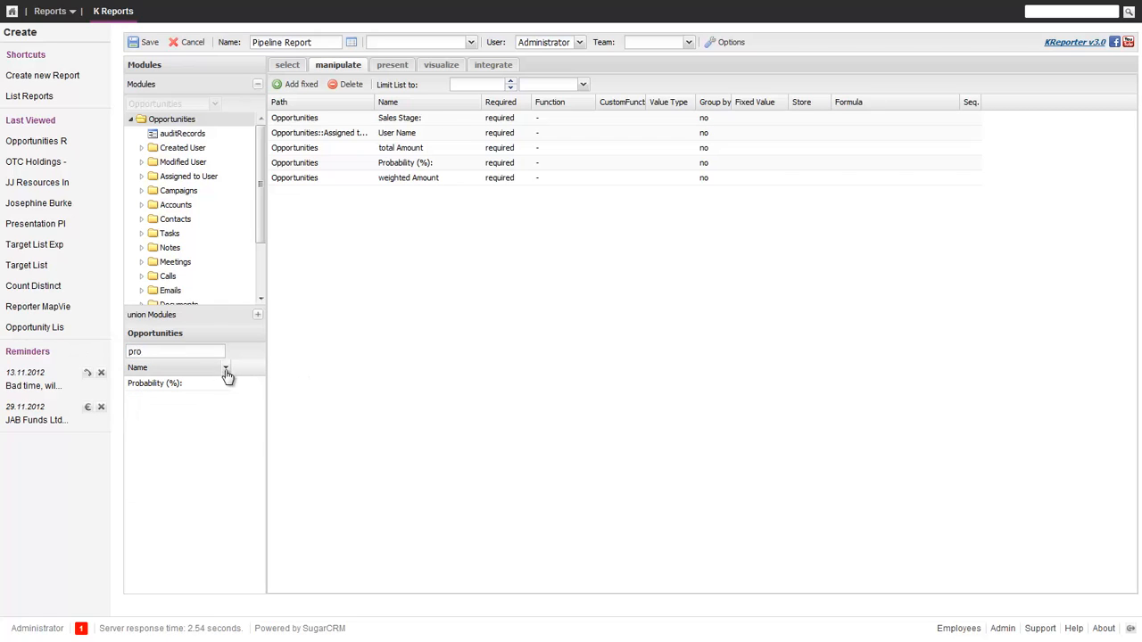
pyautogui.click(226, 368)
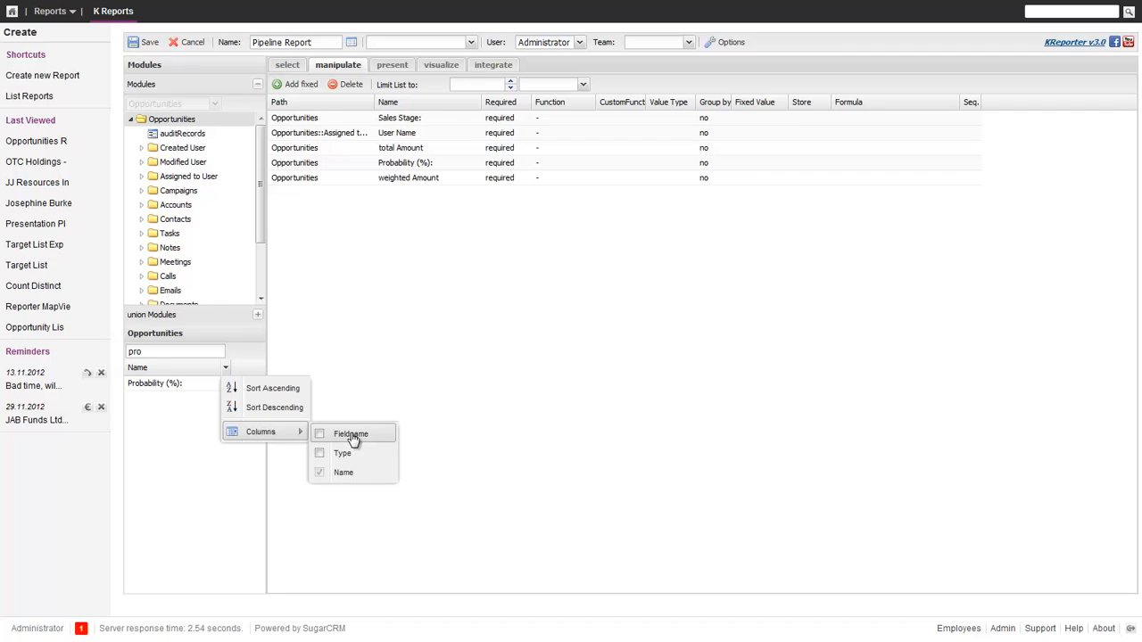
pyautogui.click(319, 434)
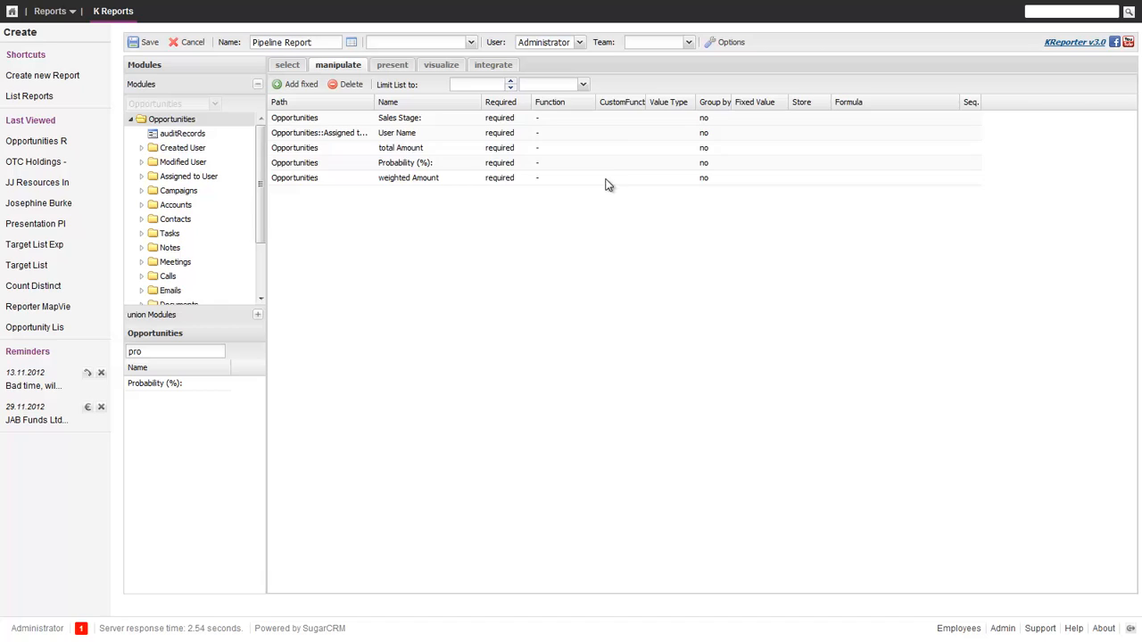
pyautogui.moveTo(625, 177)
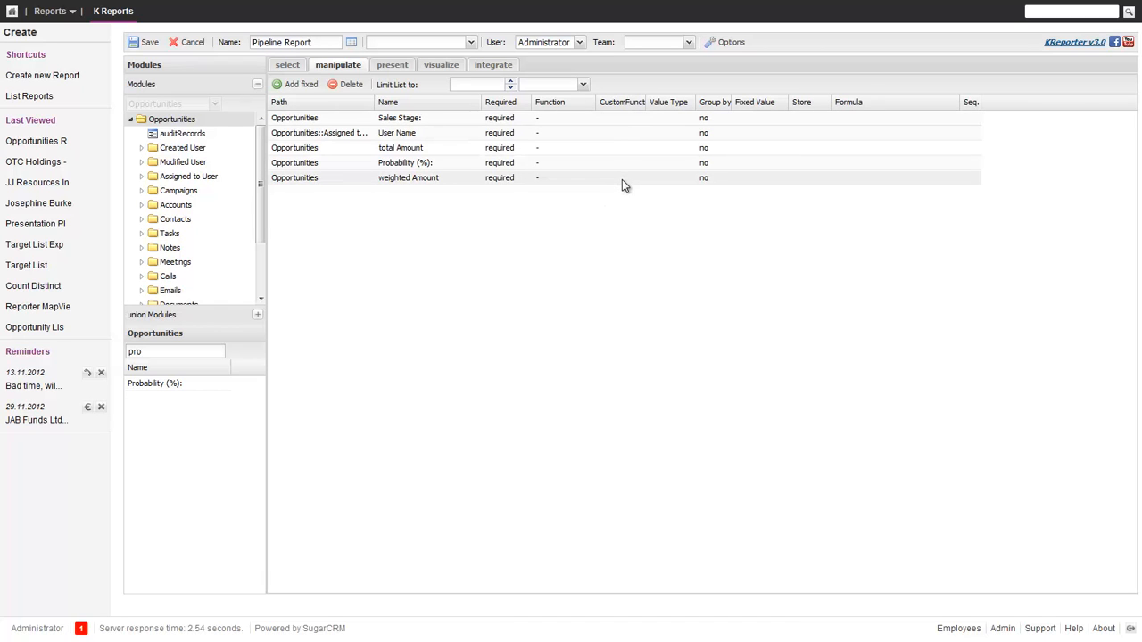
# Enter the weighted Amount formula {t}.{f} * {t}.probability / 100 and confirm it
pyautogui.click(622, 178)
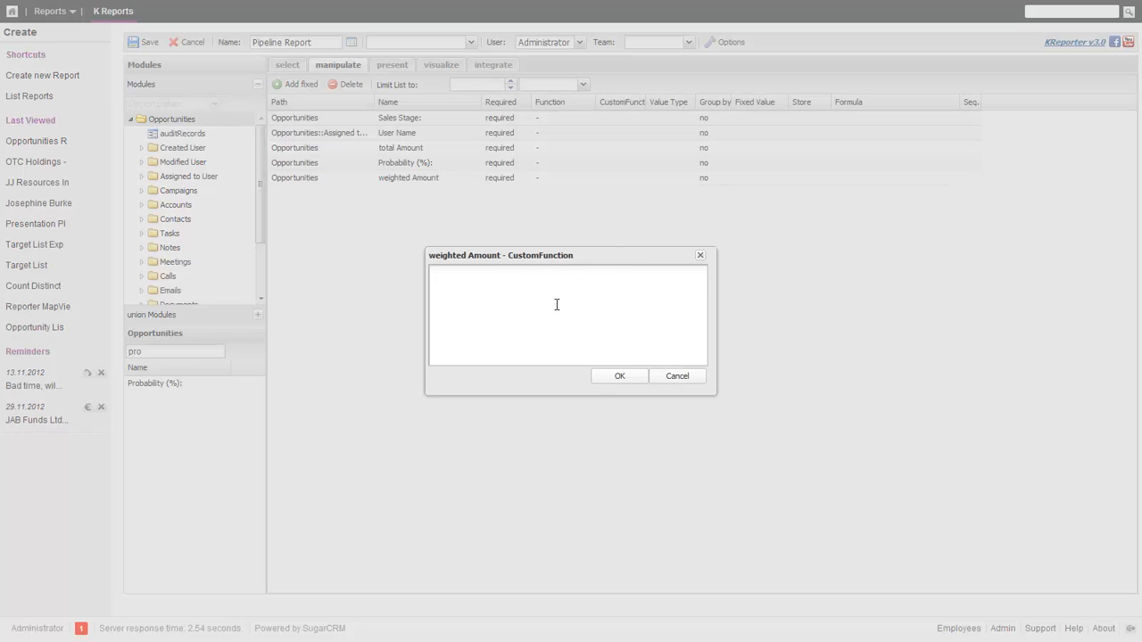
pyautogui.moveTo(588, 285)
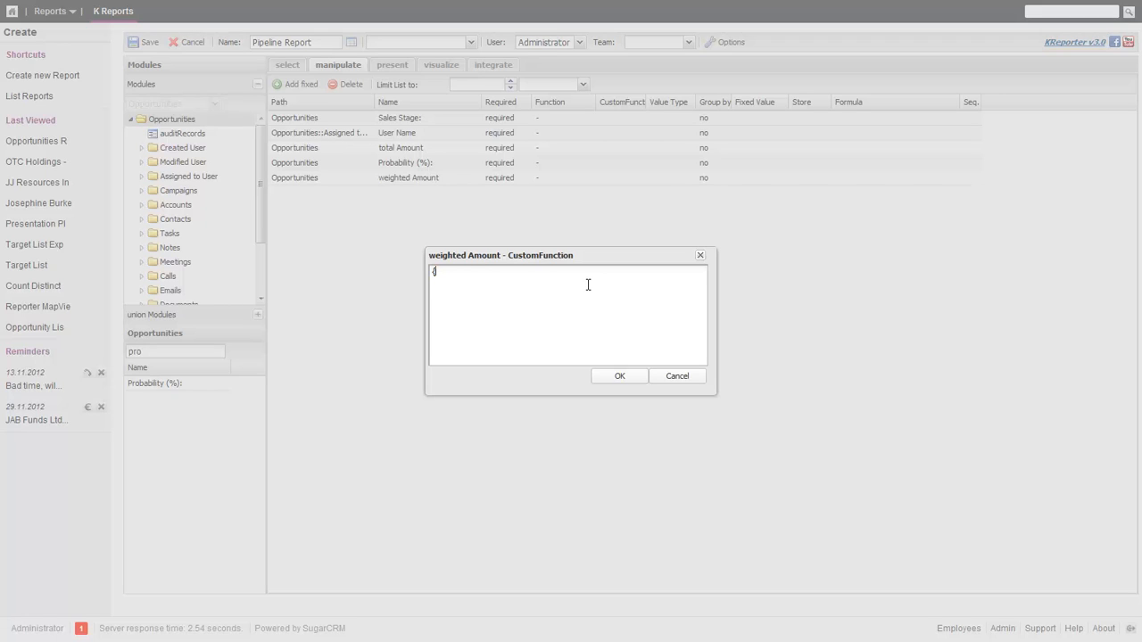
pyautogui.write('{t}')
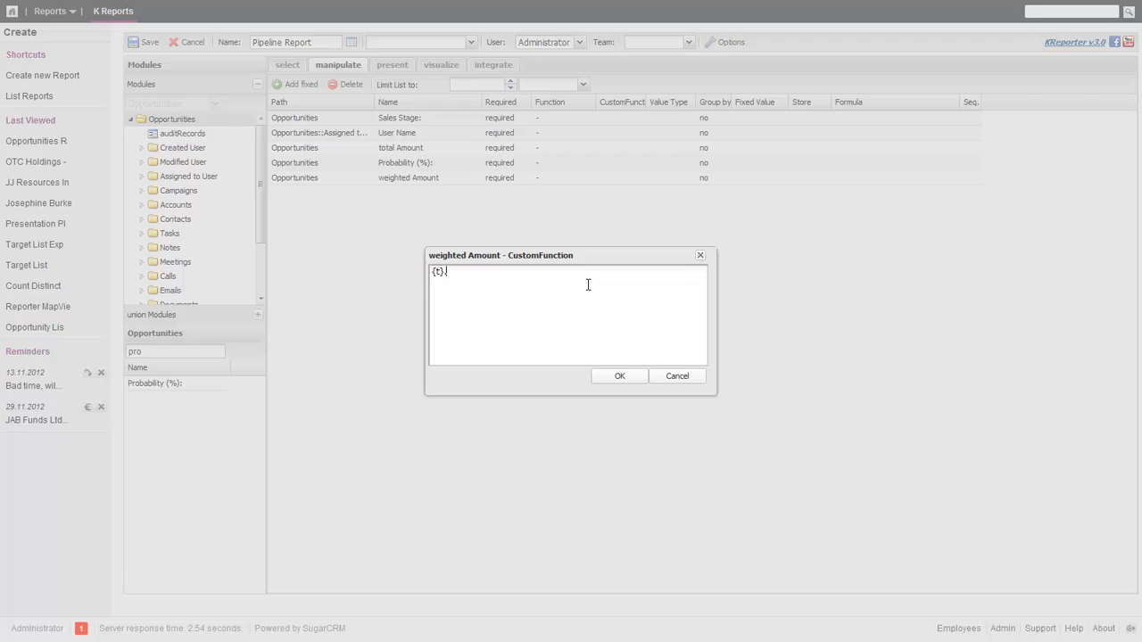
pyautogui.write('.{f}')
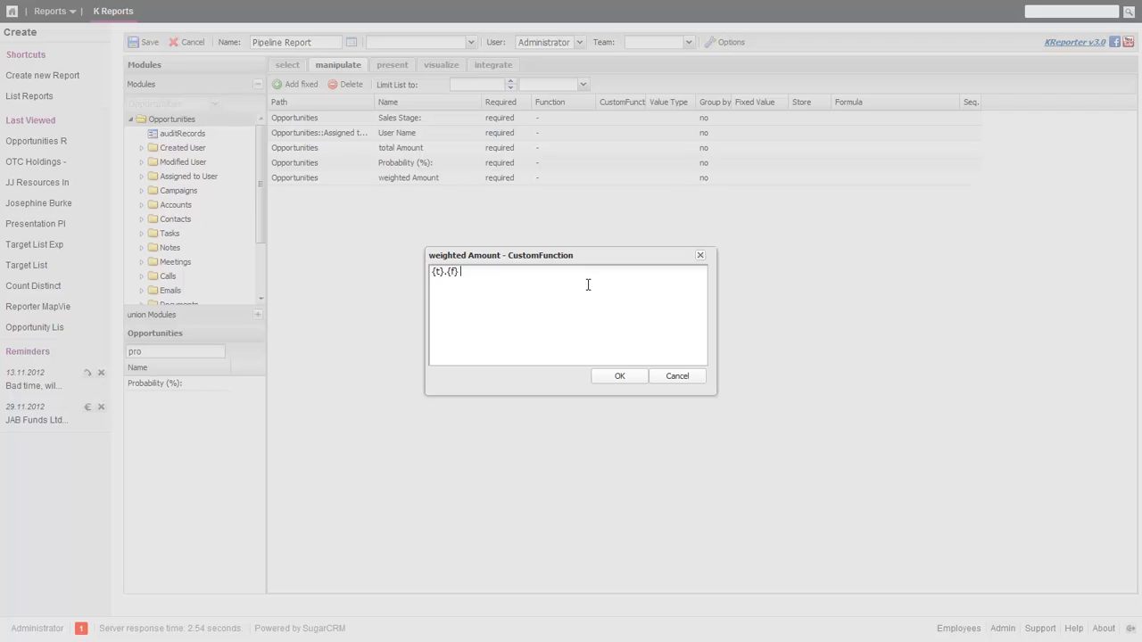
pyautogui.write('*{t}.probab')
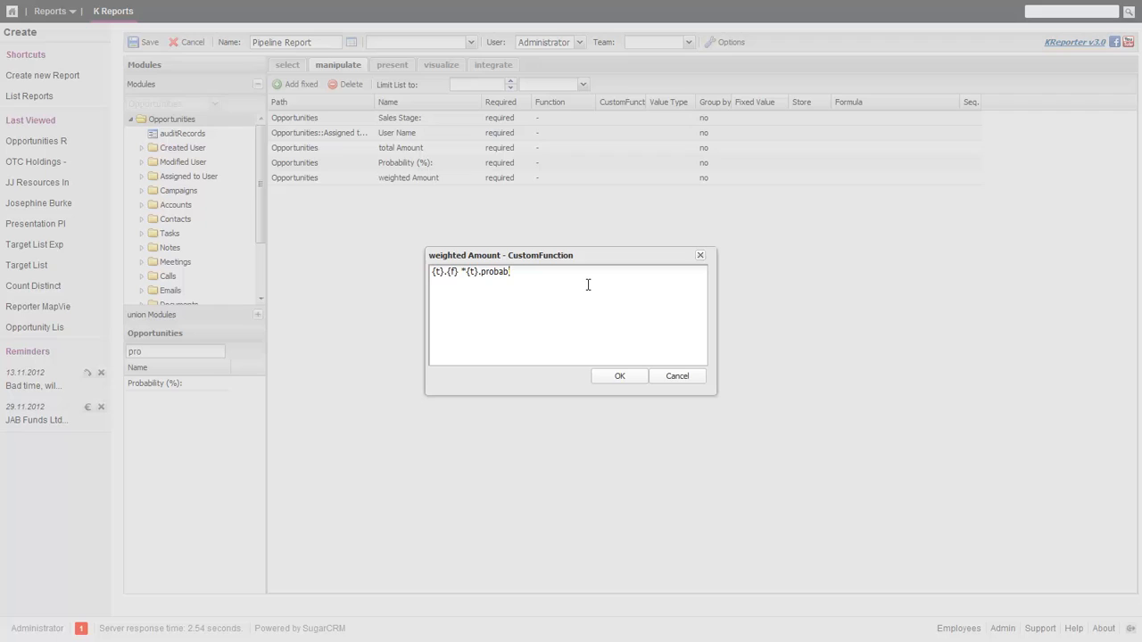
pyautogui.write('il')
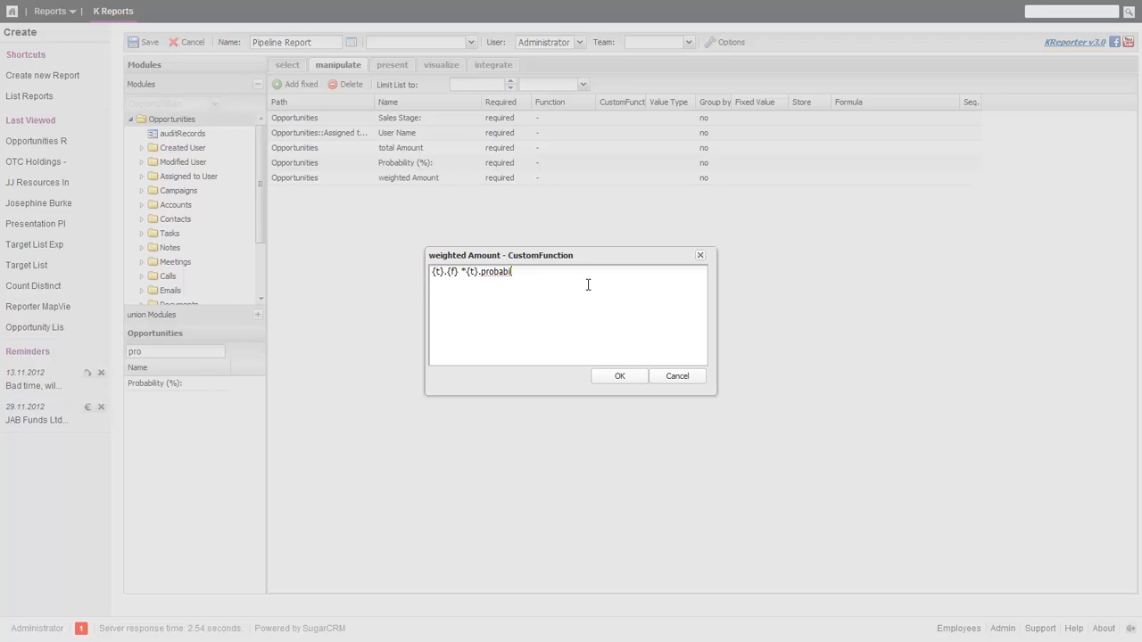
pyautogui.write('ity')
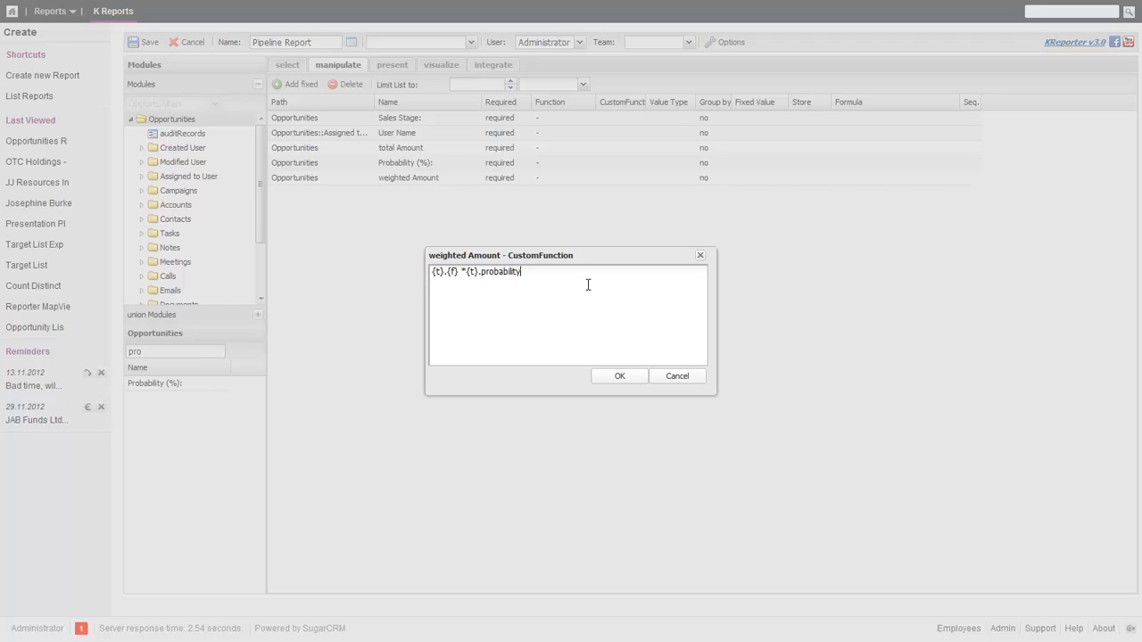
pyautogui.write('/')
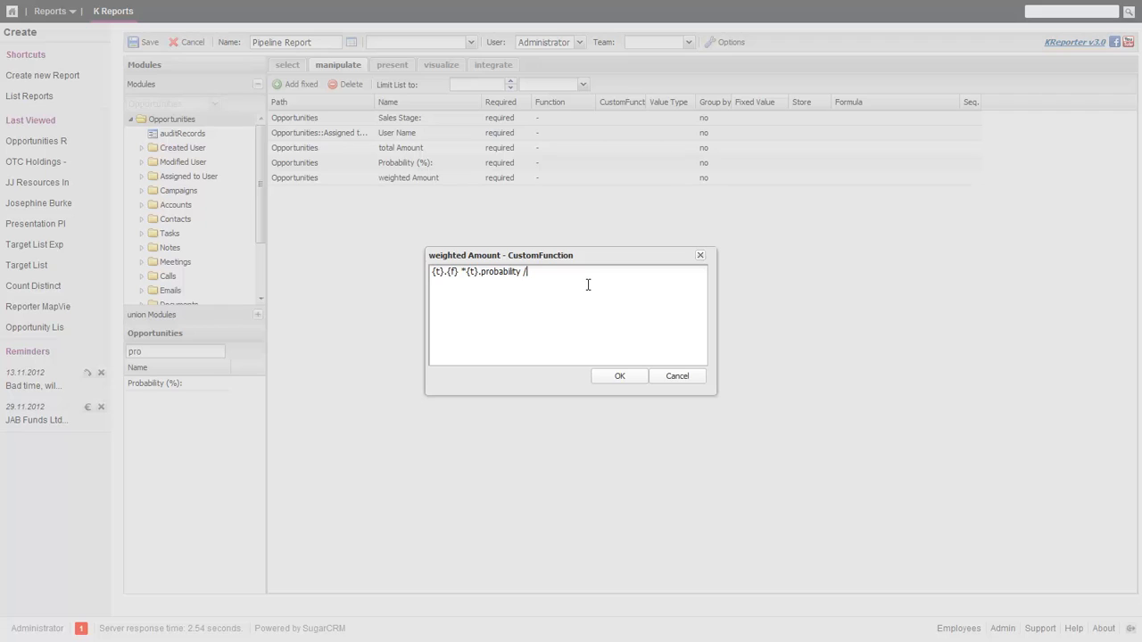
pyautogui.write('100')
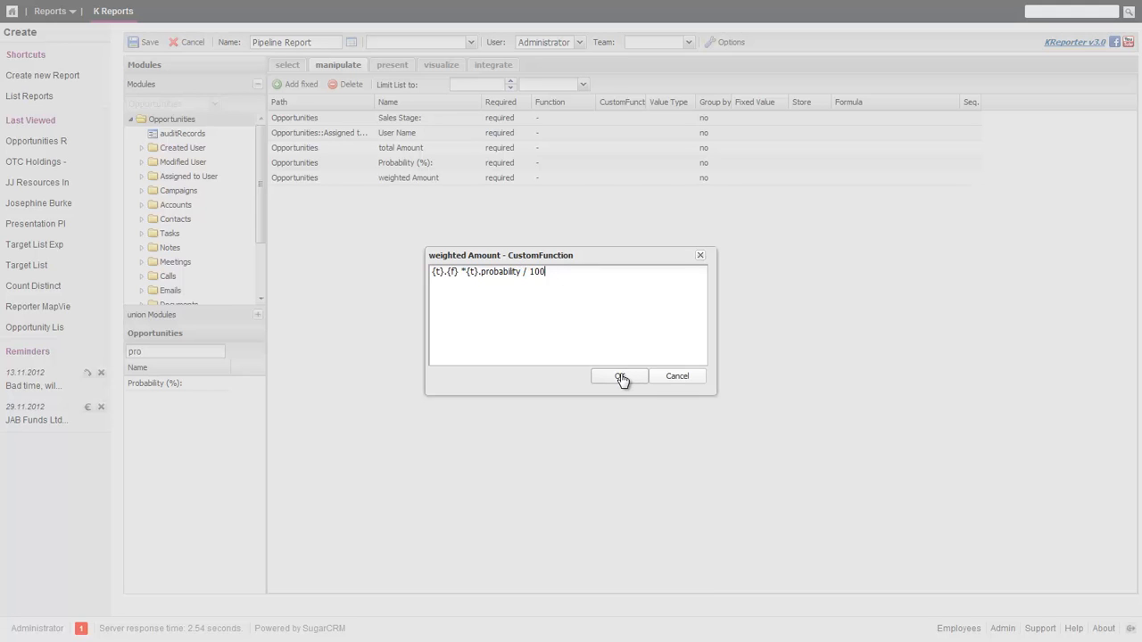
pyautogui.click(620, 375)
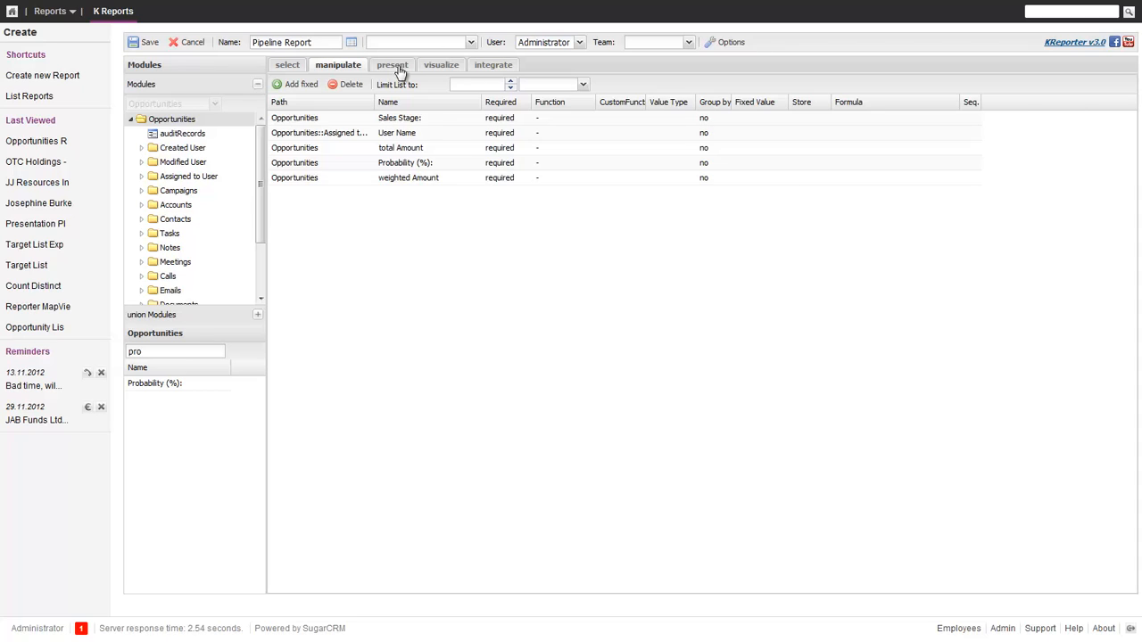
# Use the grouped plugin by Sales Stage with Sum, Average and Sum functions
pyautogui.click(392, 64)
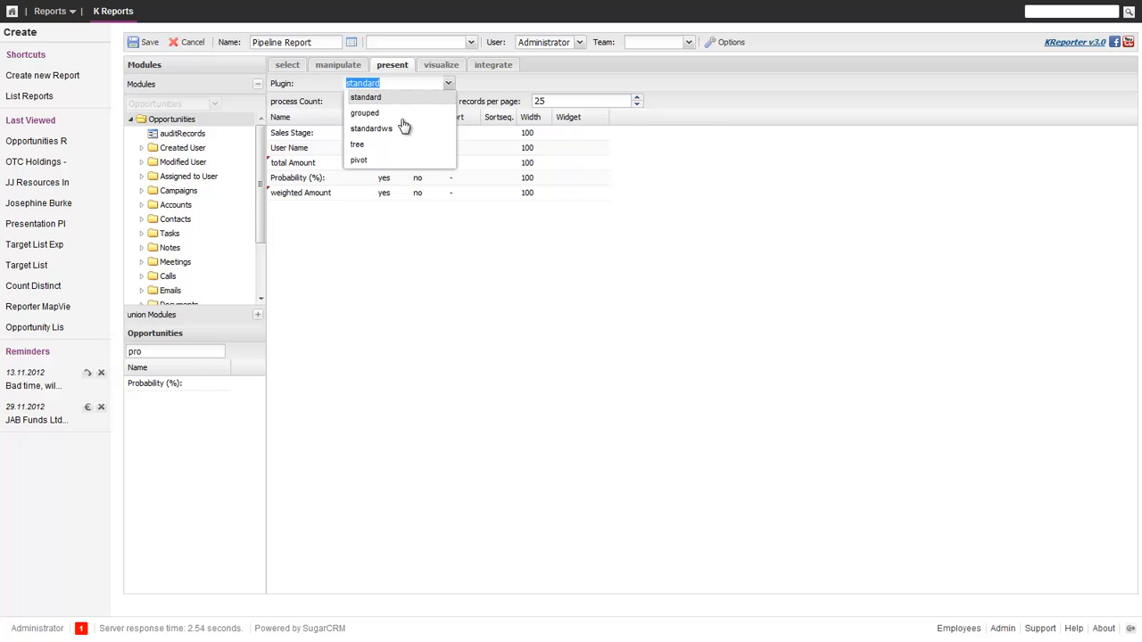
pyautogui.click(364, 112)
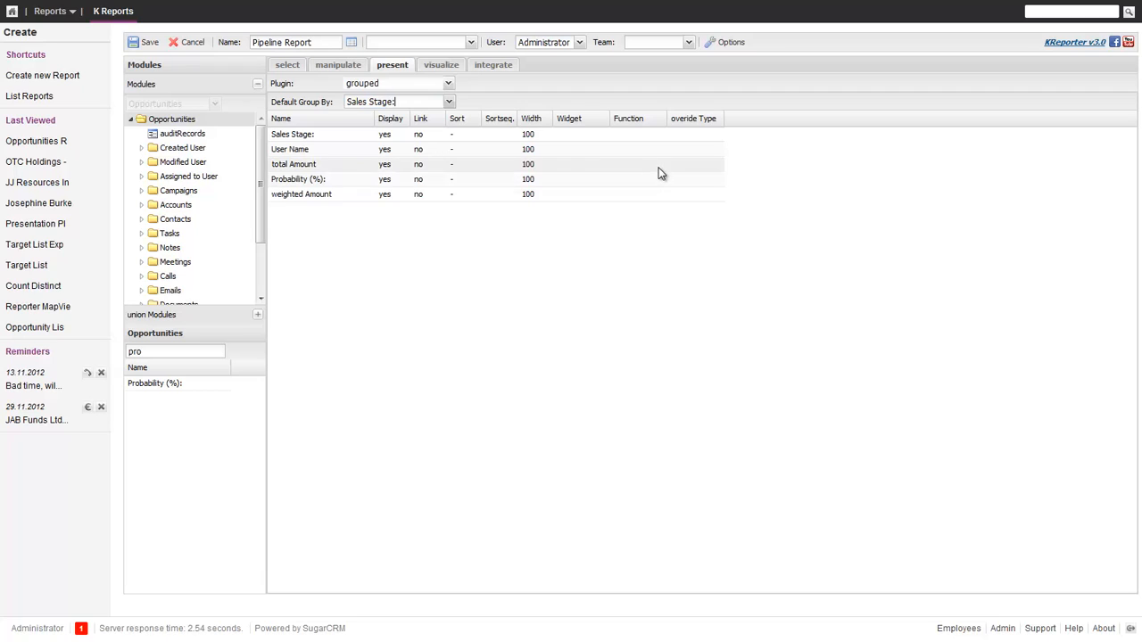
pyautogui.write('Sum')
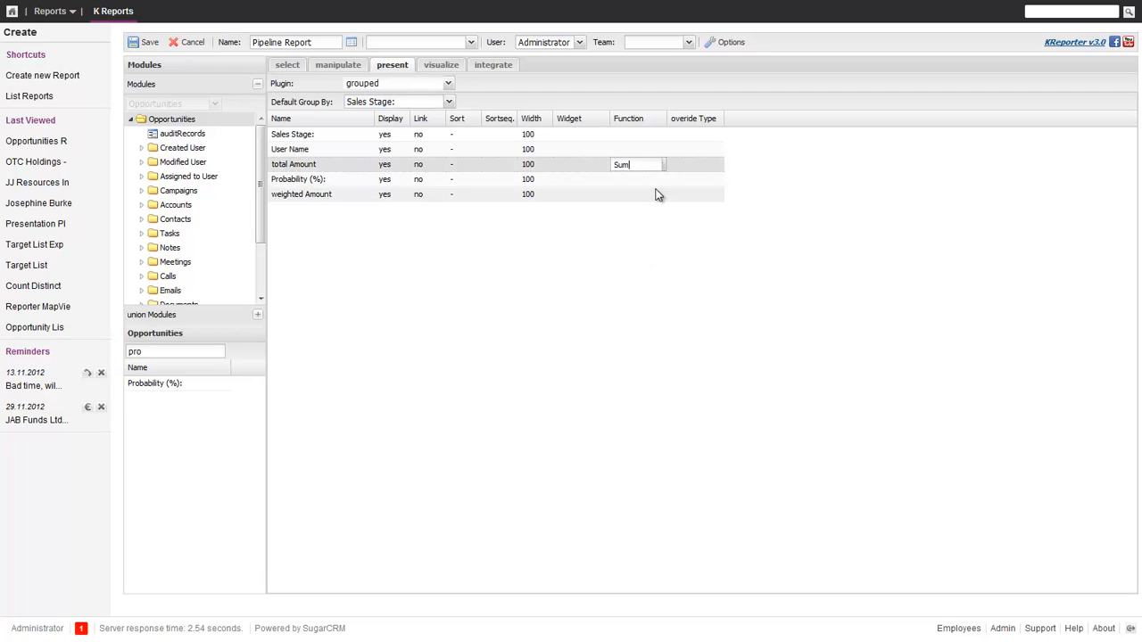
pyautogui.click(635, 194)
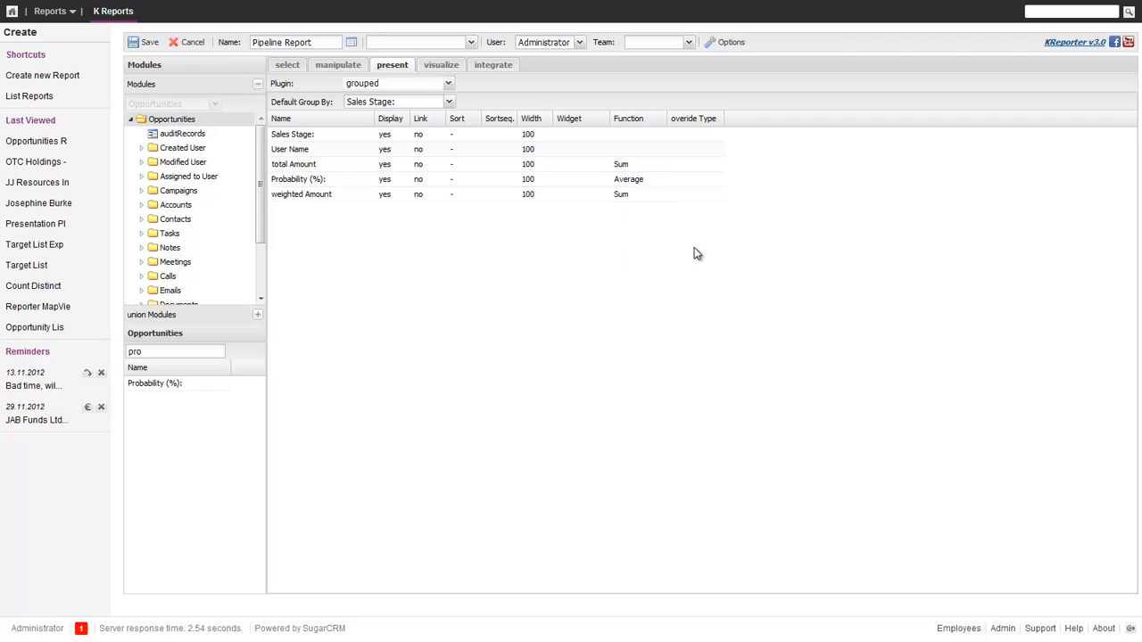
pyautogui.moveTo(253, 207)
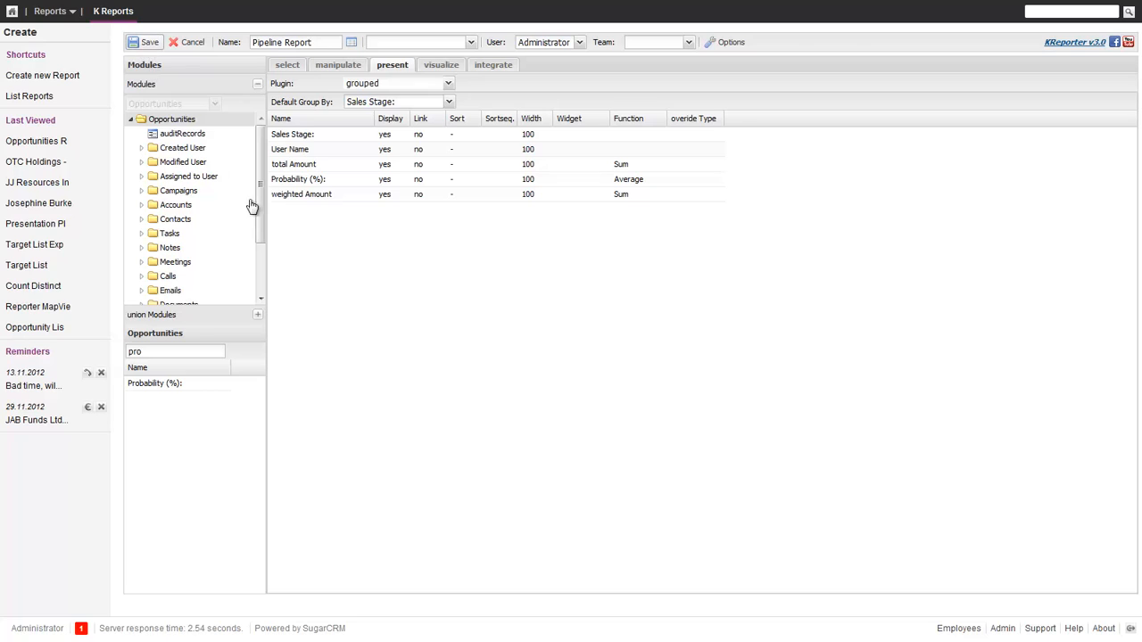
pyautogui.moveTo(406, 366)
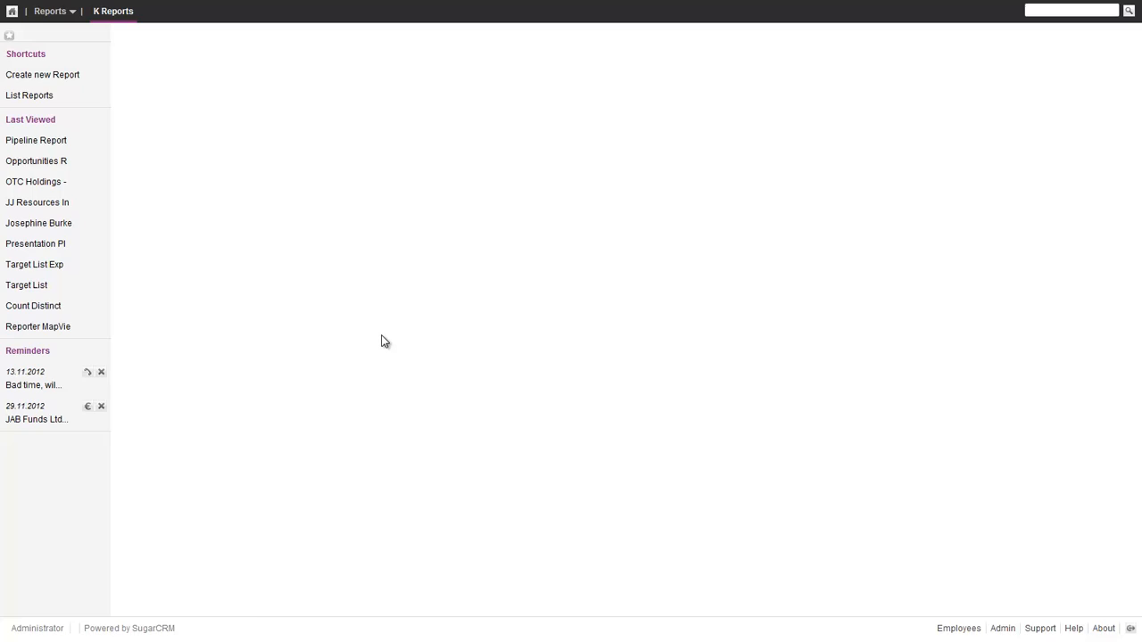
# Review the grouped Pipeline Report results, then open the report in edit mode
pyautogui.click(36, 140)
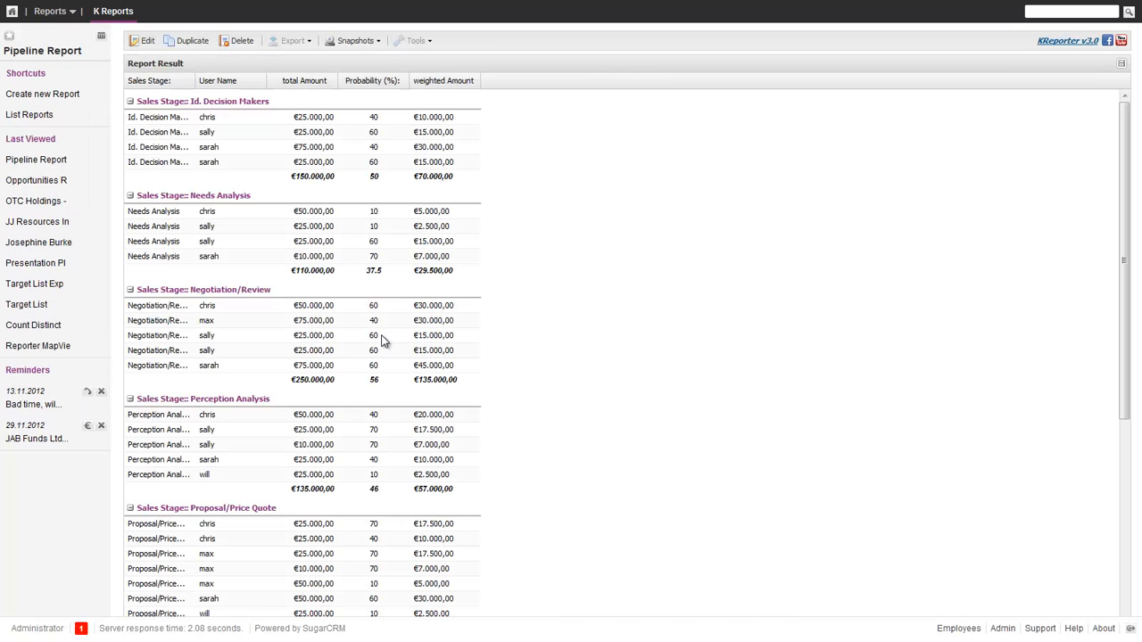
pyautogui.moveTo(427, 98)
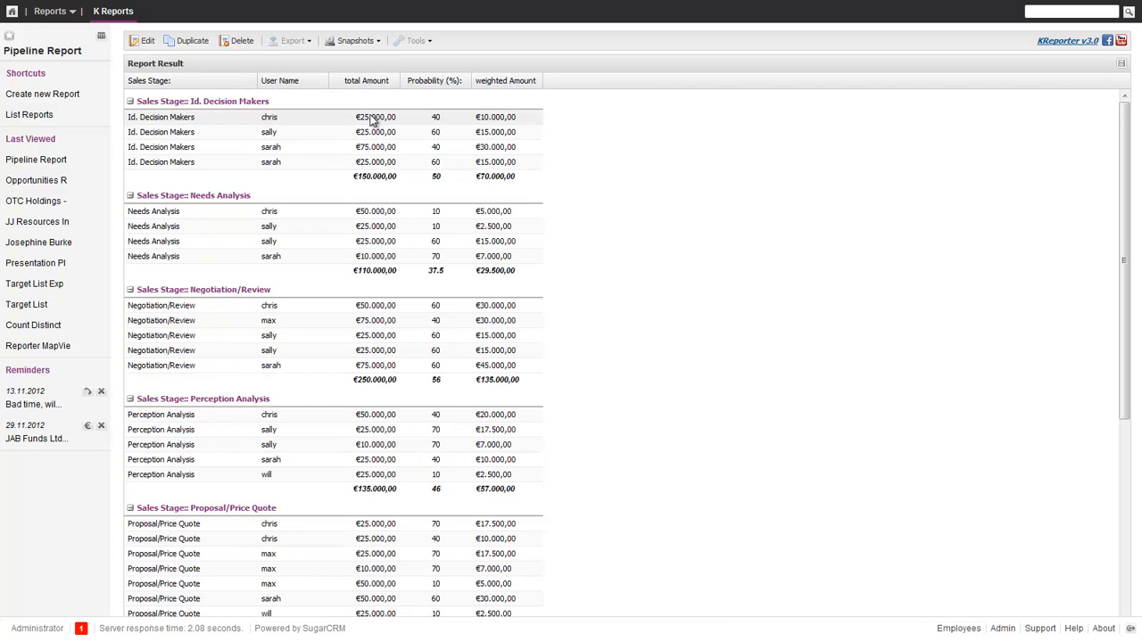
pyautogui.moveTo(533, 124)
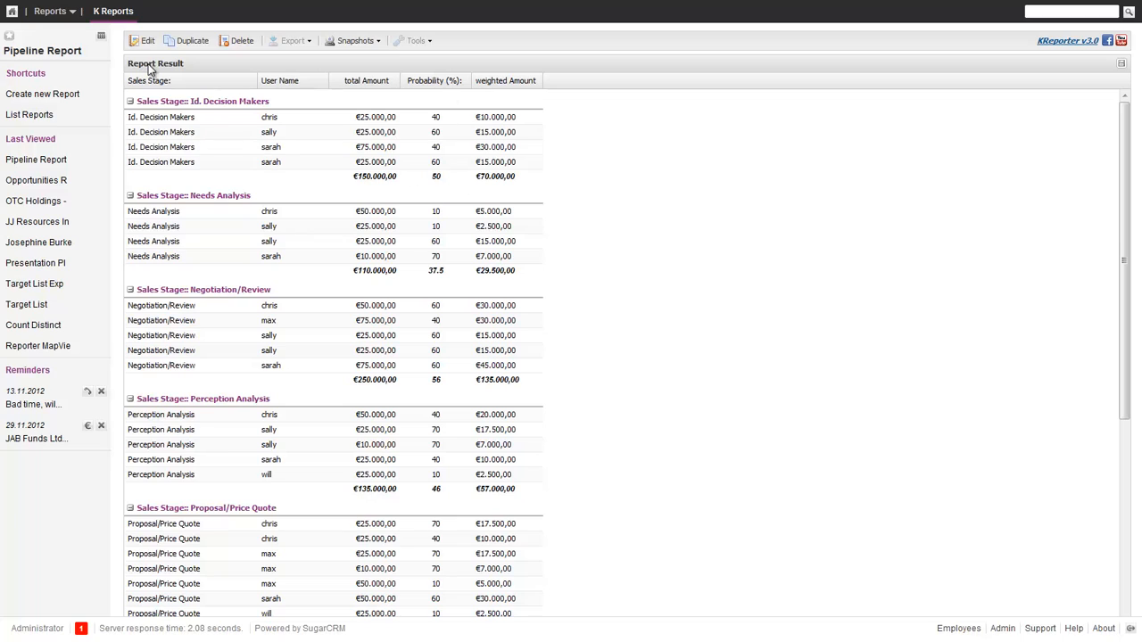
pyautogui.moveTo(598, 194)
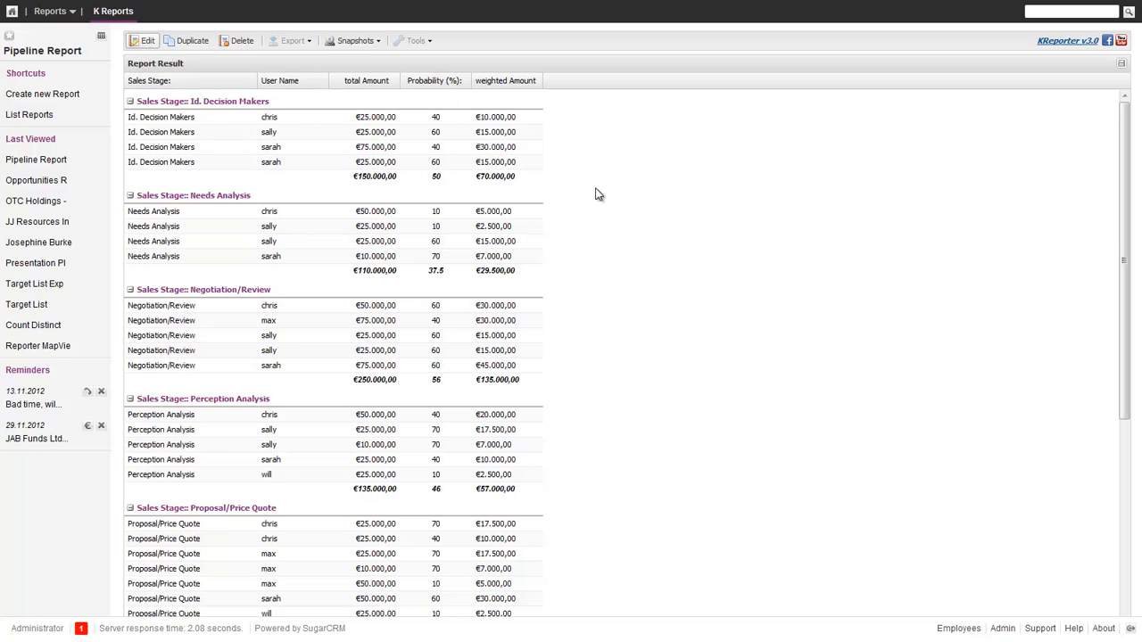
pyautogui.click(146, 40)
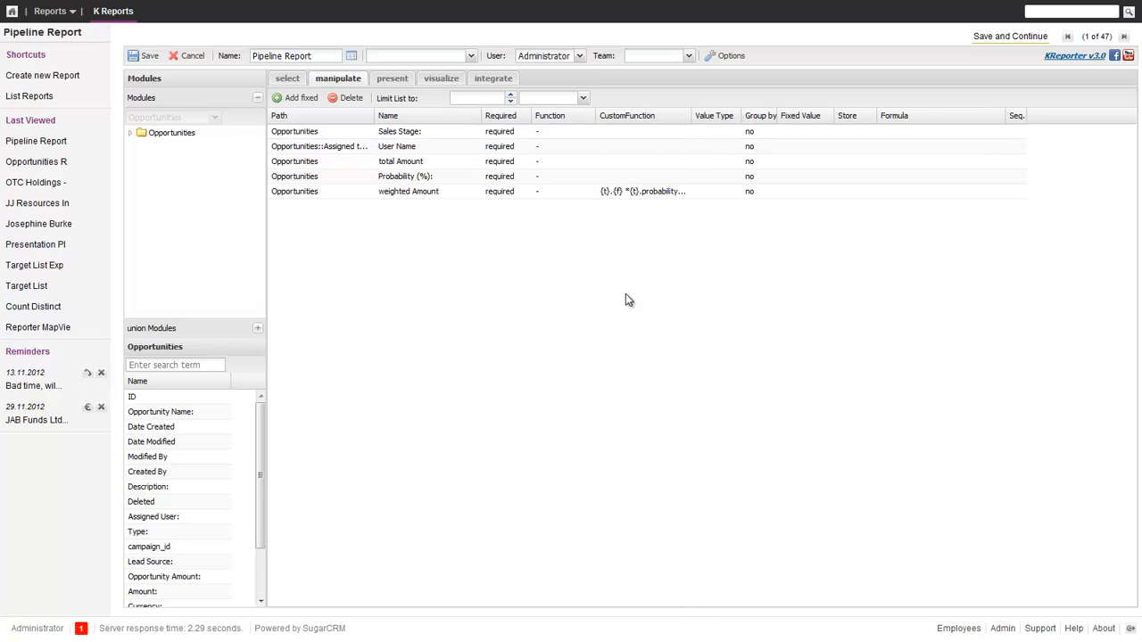
pyautogui.moveTo(426, 87)
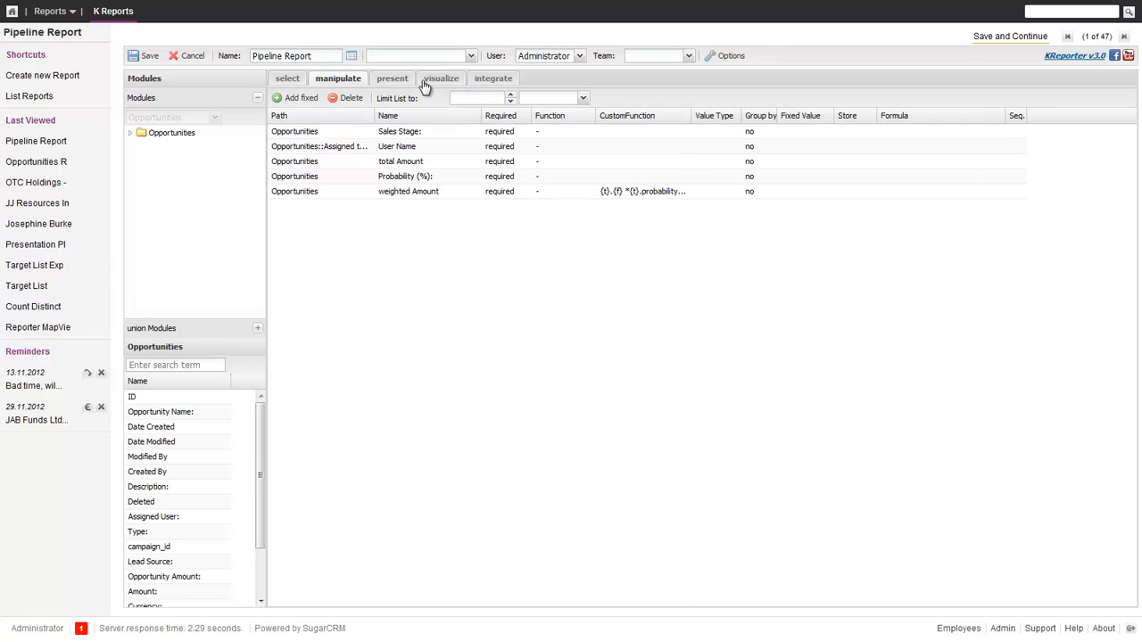
# Set the visualization layout to 1x2
pyautogui.click(441, 78)
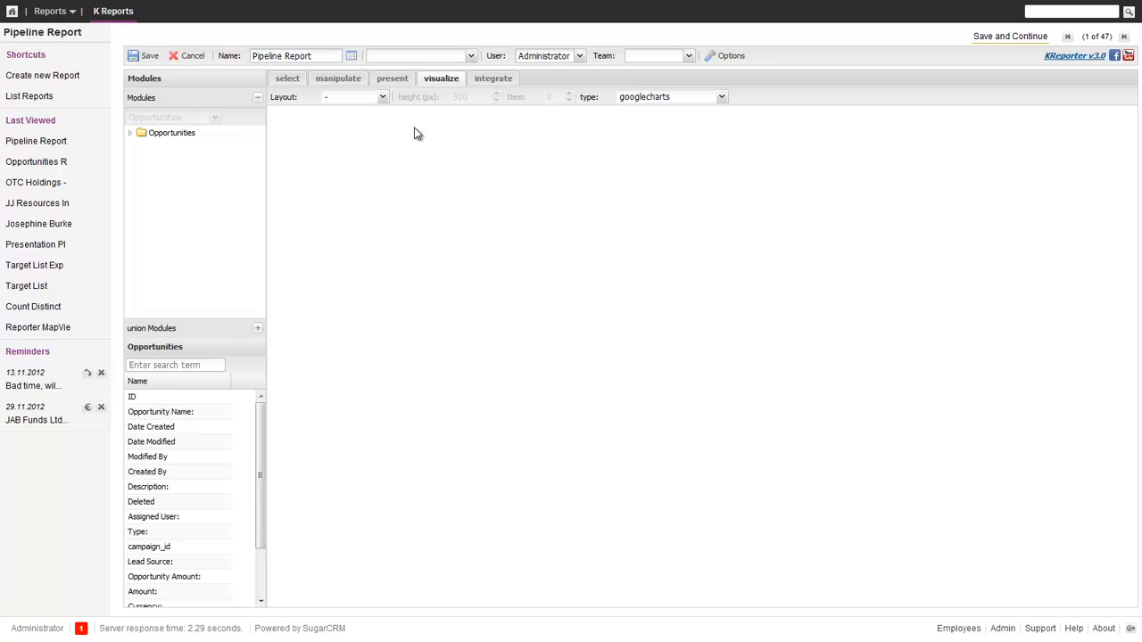
pyautogui.click(382, 96)
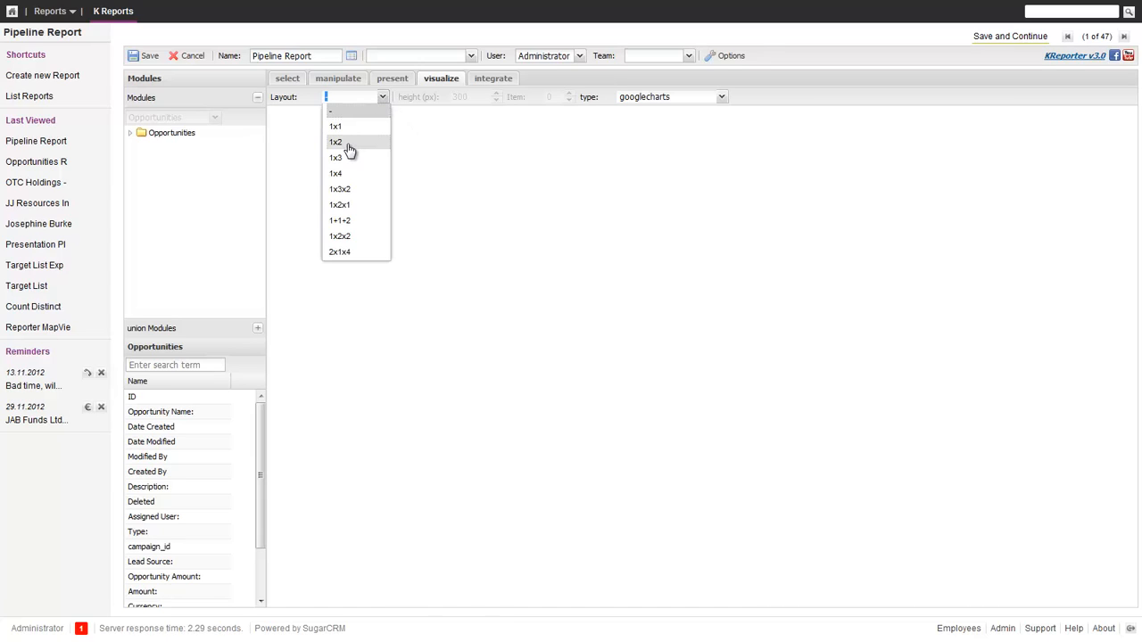
pyautogui.click(335, 142)
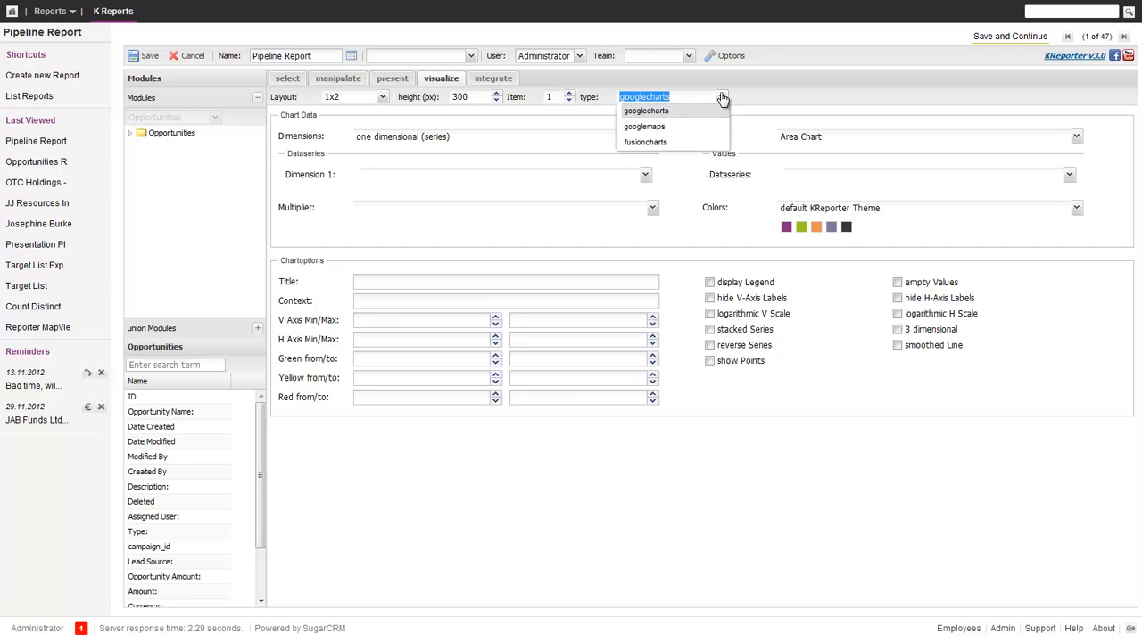
# Make chart one a googlecharts Pie Chart of total Amount by Sales Stage, Mountain Sunset colours
pyautogui.click(645, 111)
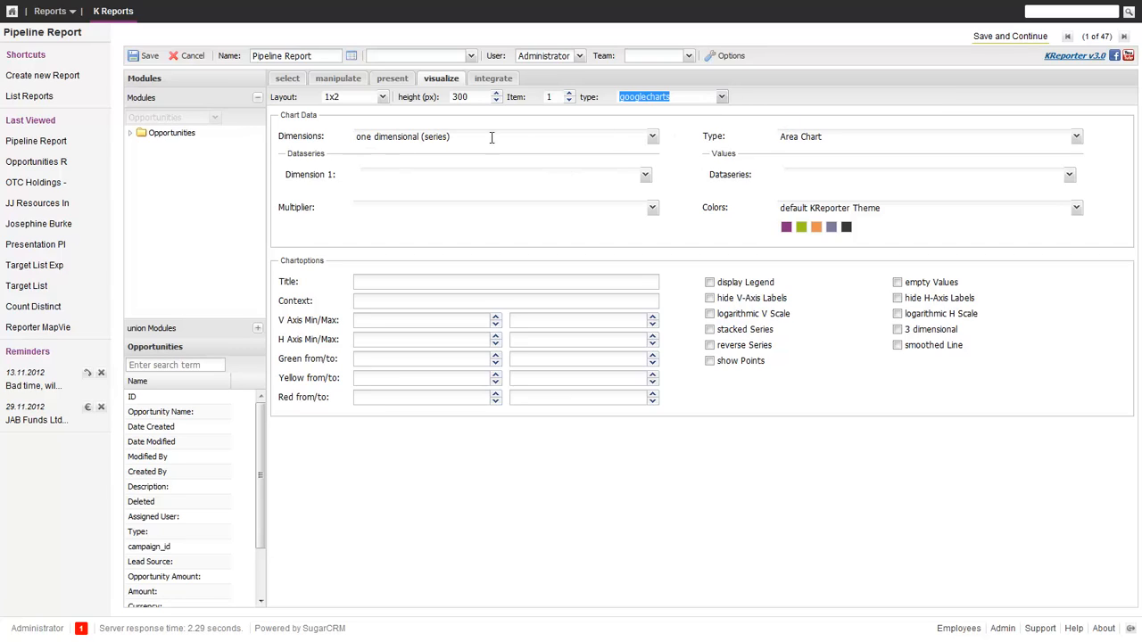
pyautogui.click(652, 137)
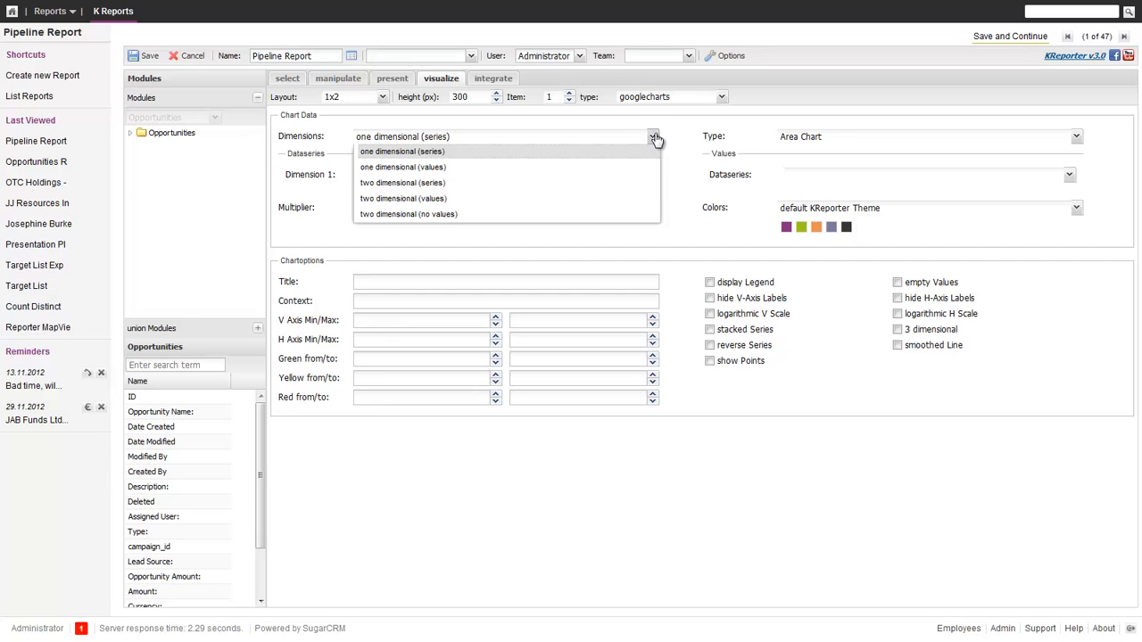
pyautogui.click(1076, 137)
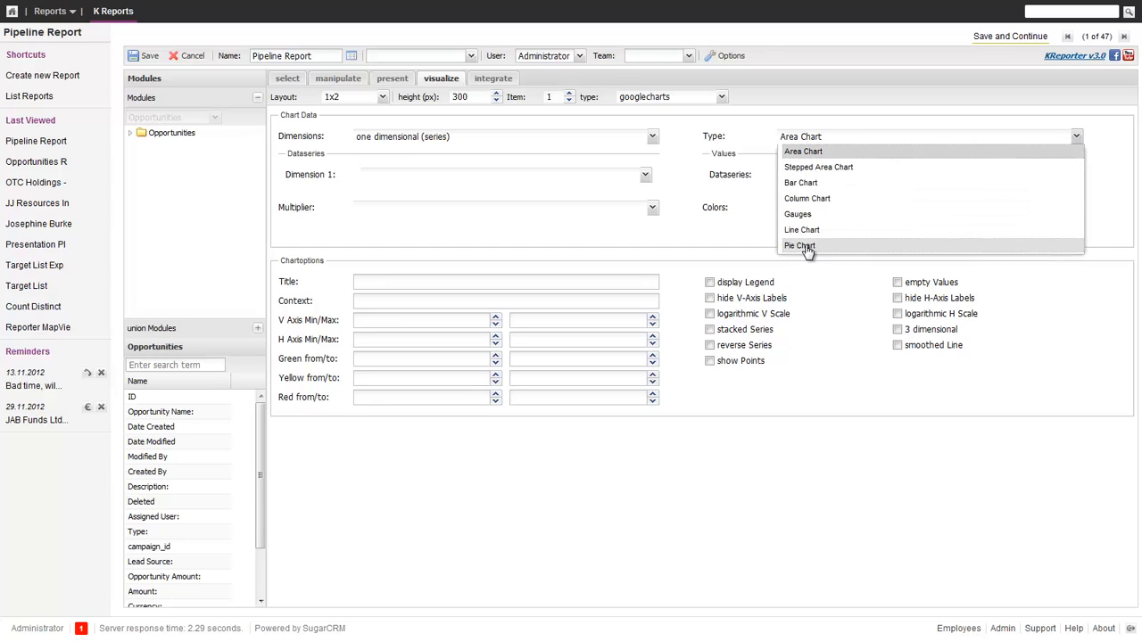
pyautogui.click(799, 245)
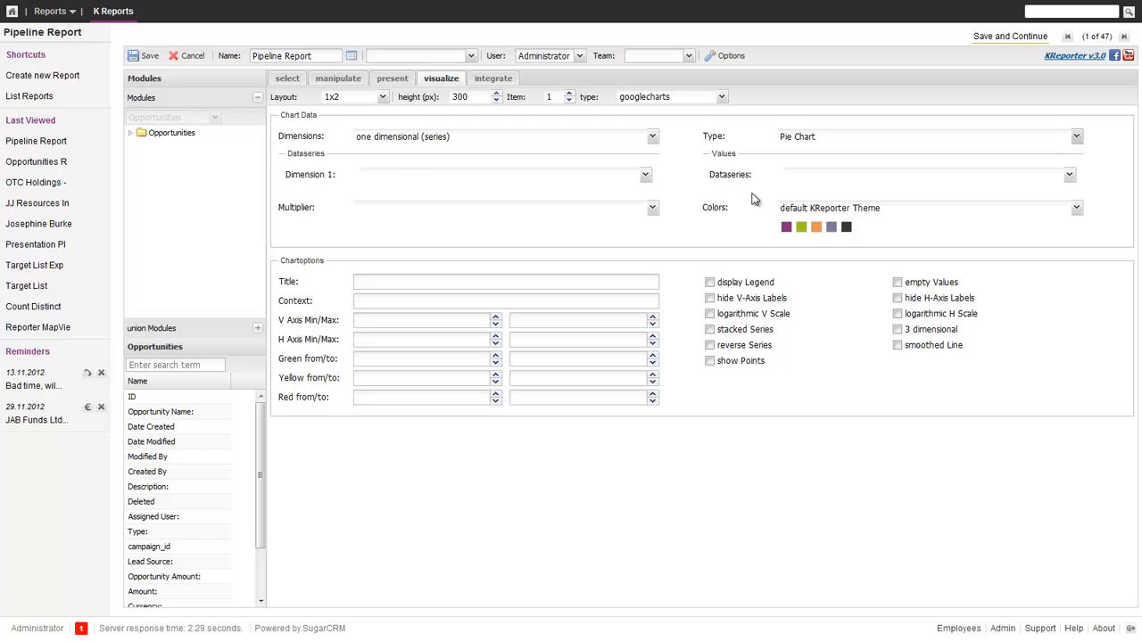
pyautogui.click(645, 174)
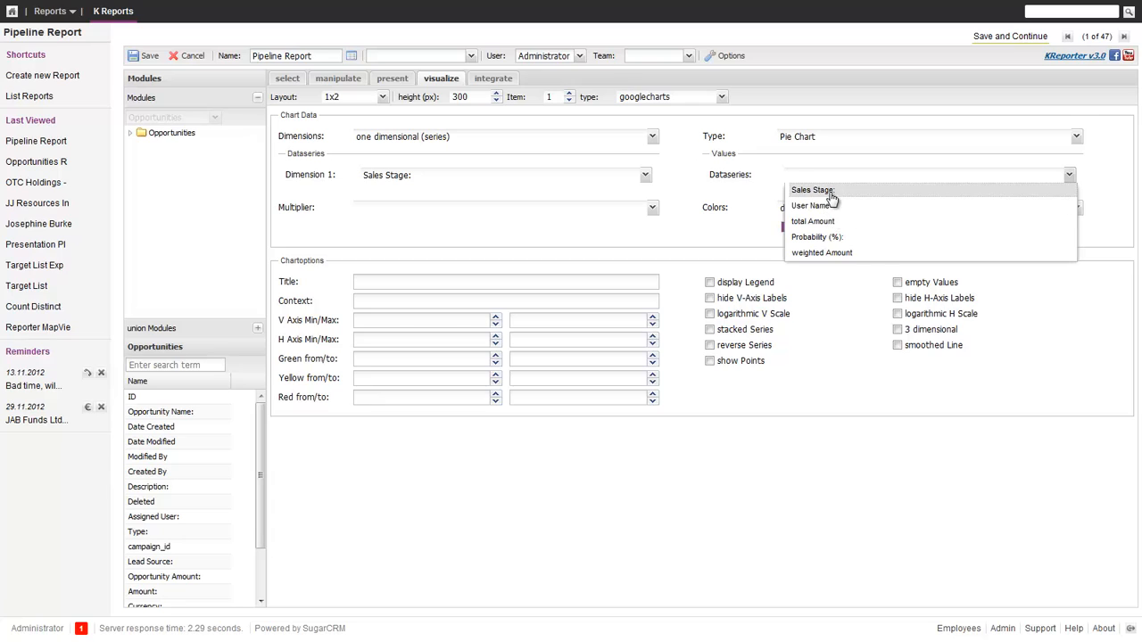
pyautogui.click(813, 221)
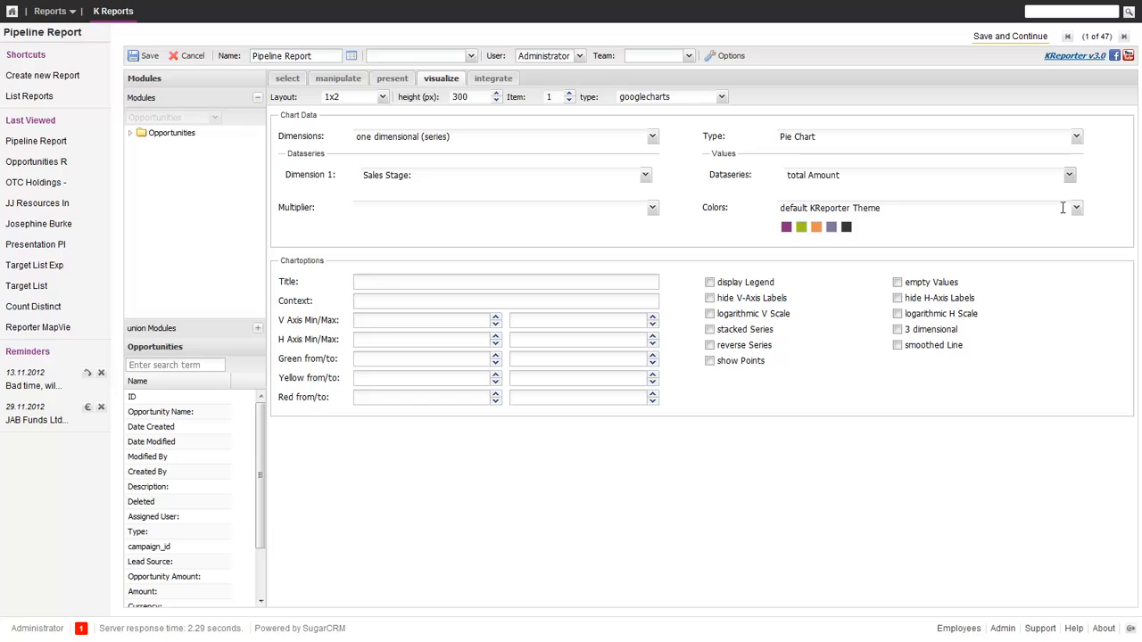
pyautogui.click(1075, 208)
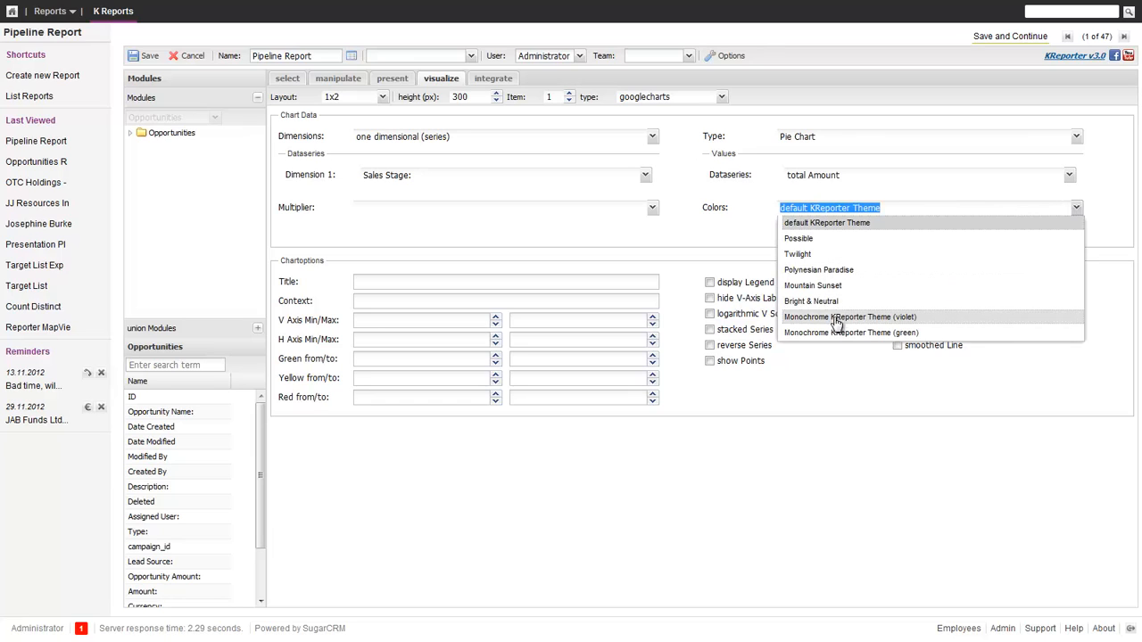
pyautogui.click(813, 286)
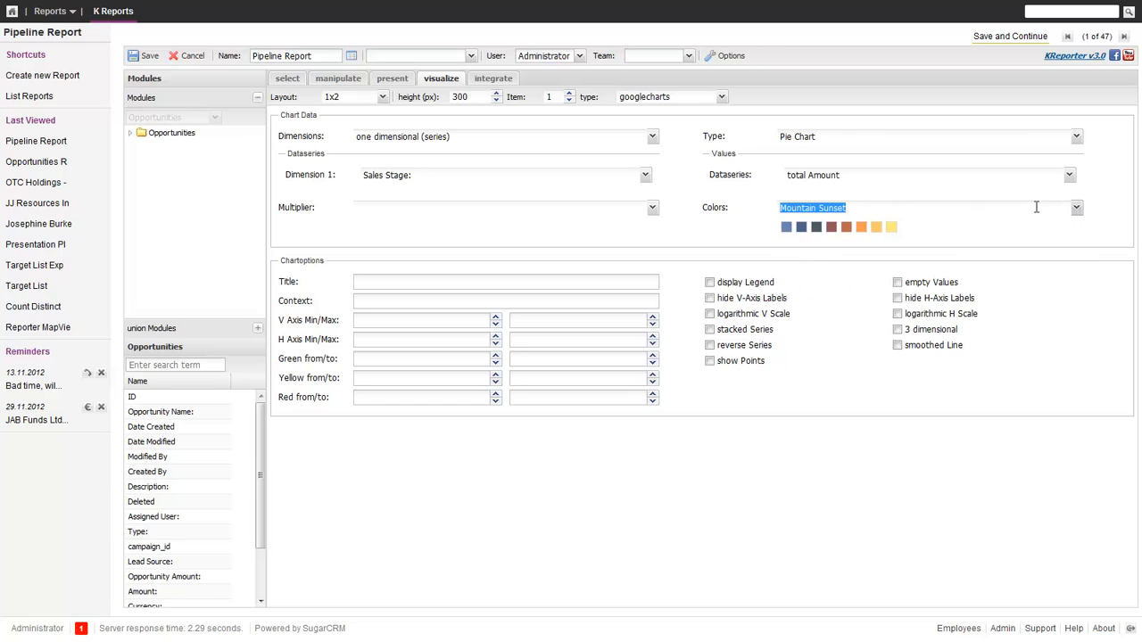
pyautogui.moveTo(1068, 245)
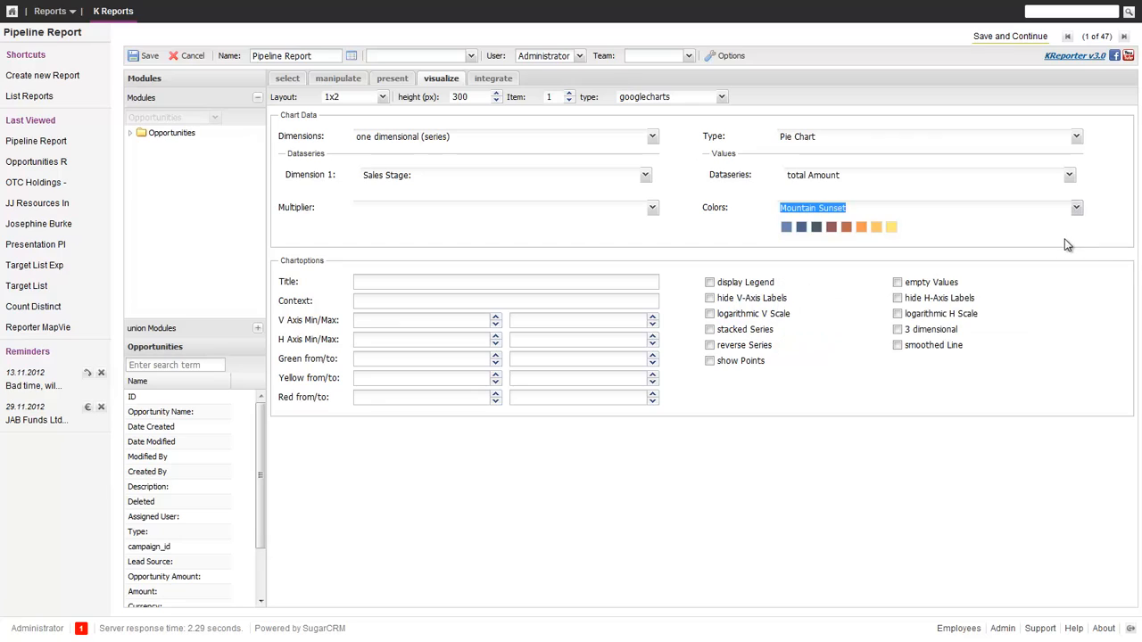
# Title the first chart 'Amount by Sales Stage' and switch to chart item 2
pyautogui.click(505, 281)
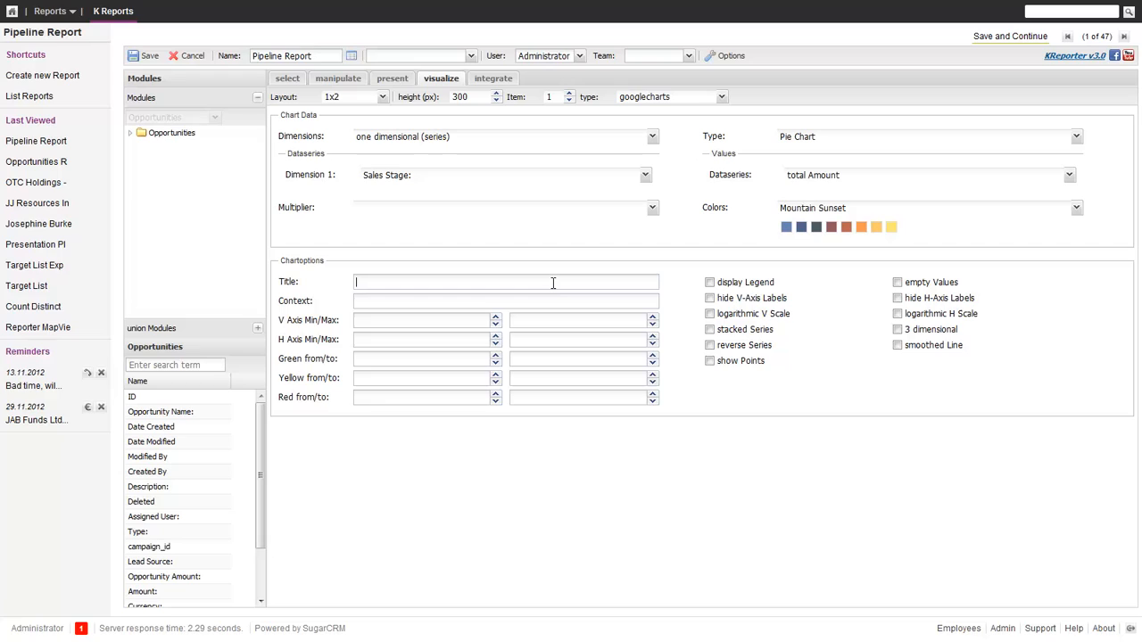
pyautogui.write('Amount by')
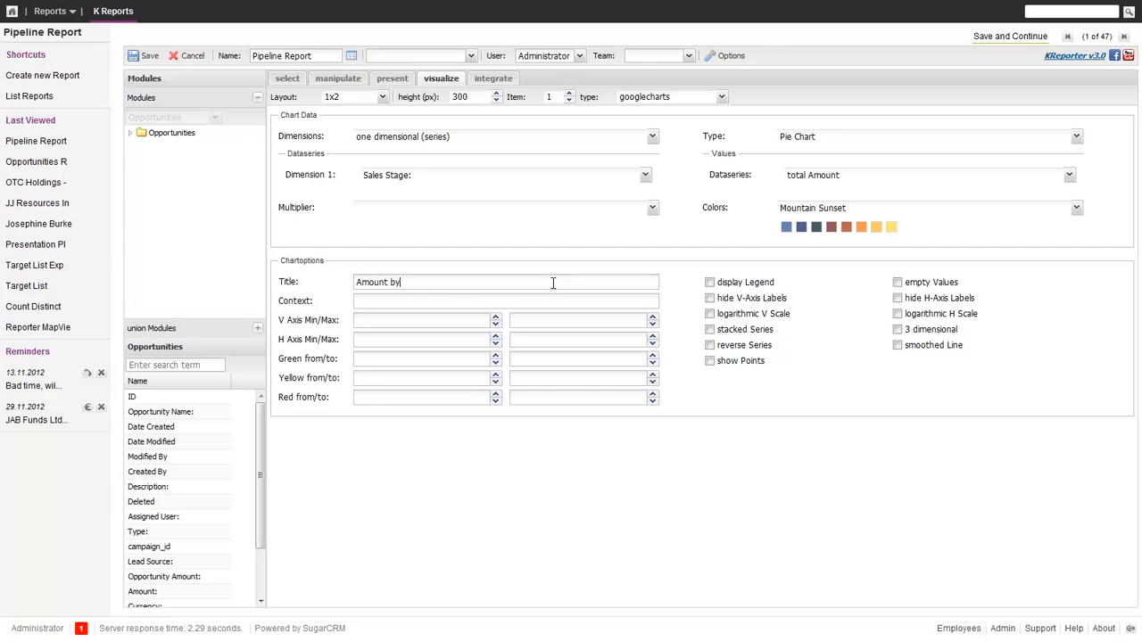
pyautogui.write('Sales Stage')
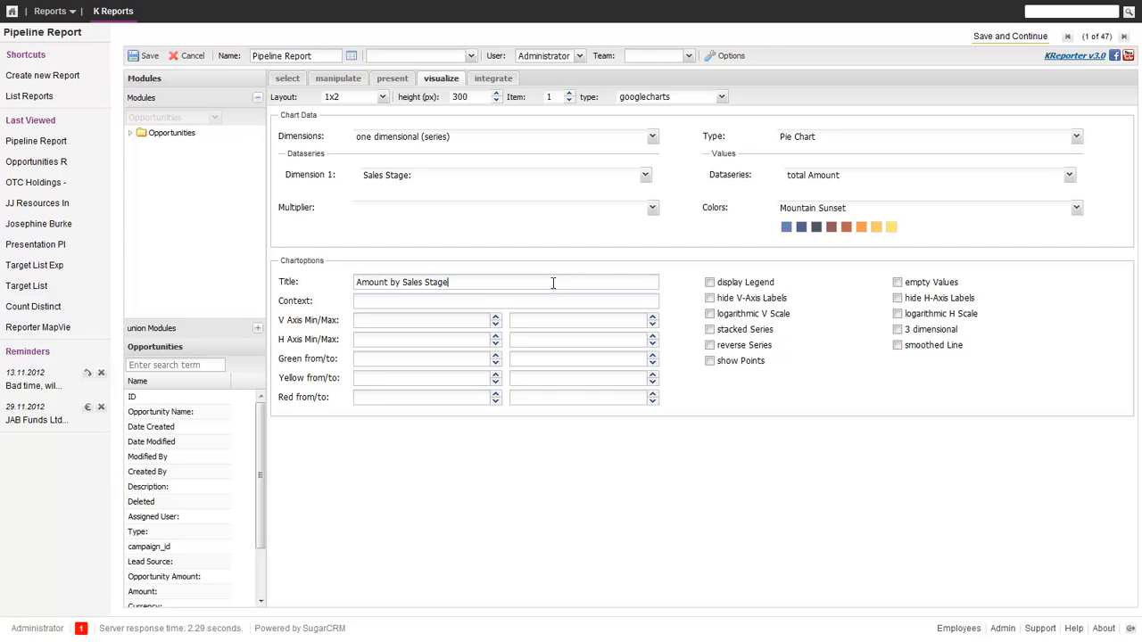
pyautogui.click(711, 282)
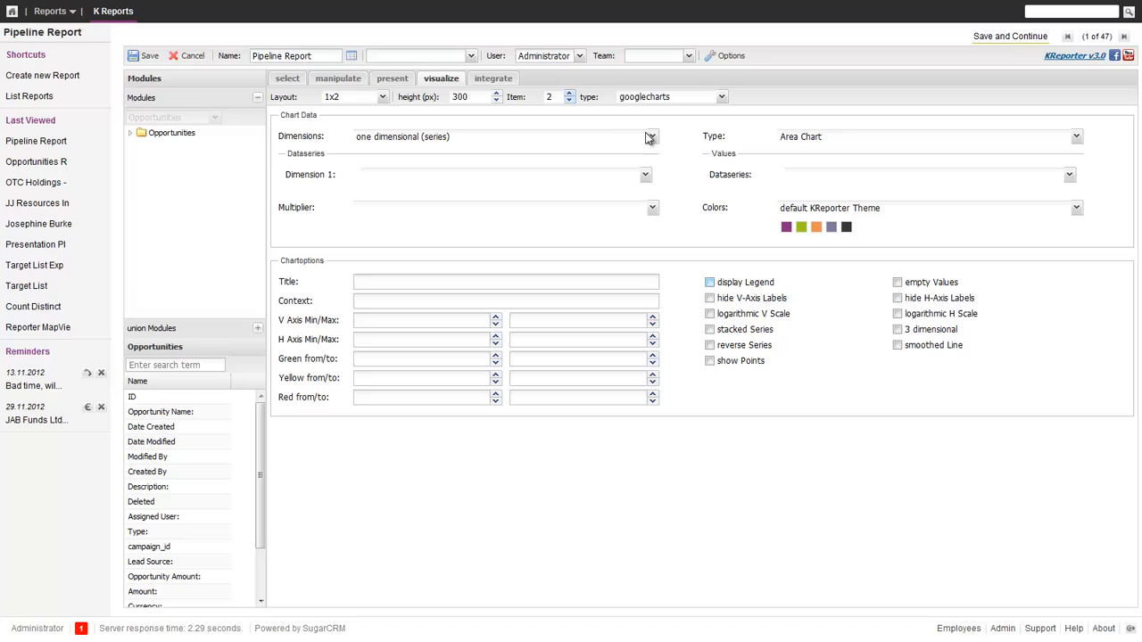
# Make the second chart a two-dimensional (values) Column Chart
pyautogui.tripleClick(644, 96)
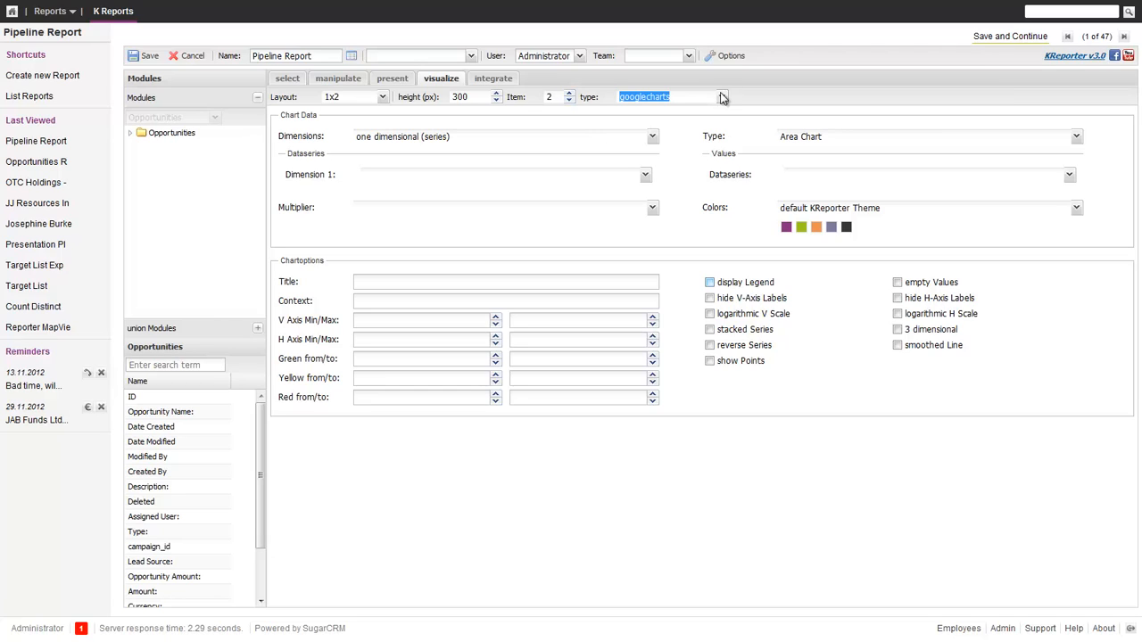
pyautogui.click(651, 136)
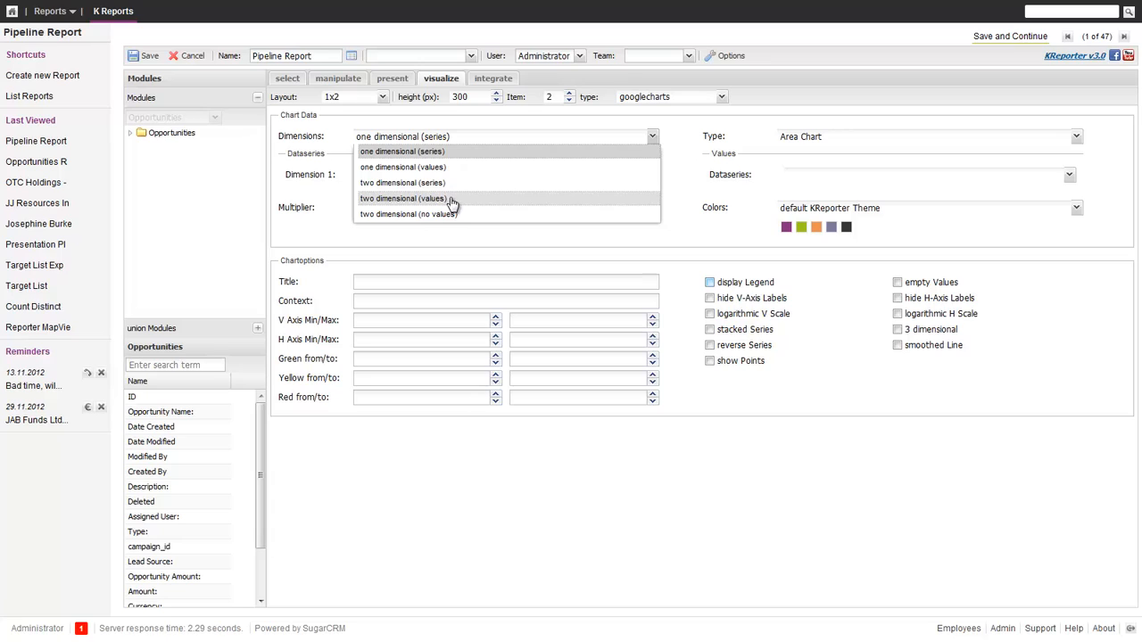
pyautogui.click(404, 198)
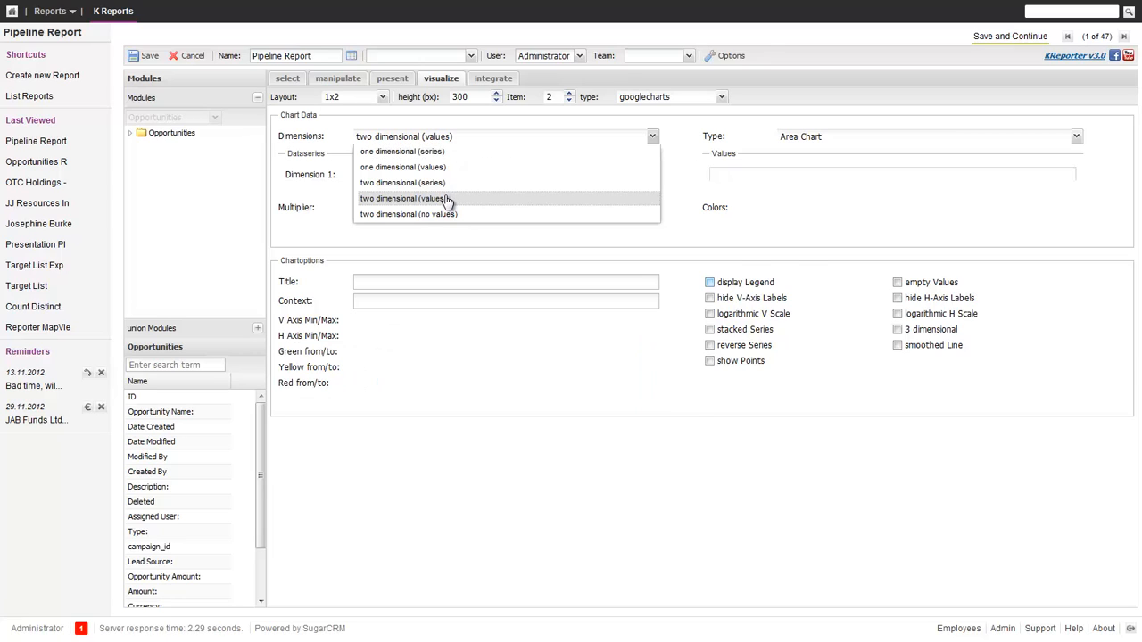
pyautogui.click(402, 198)
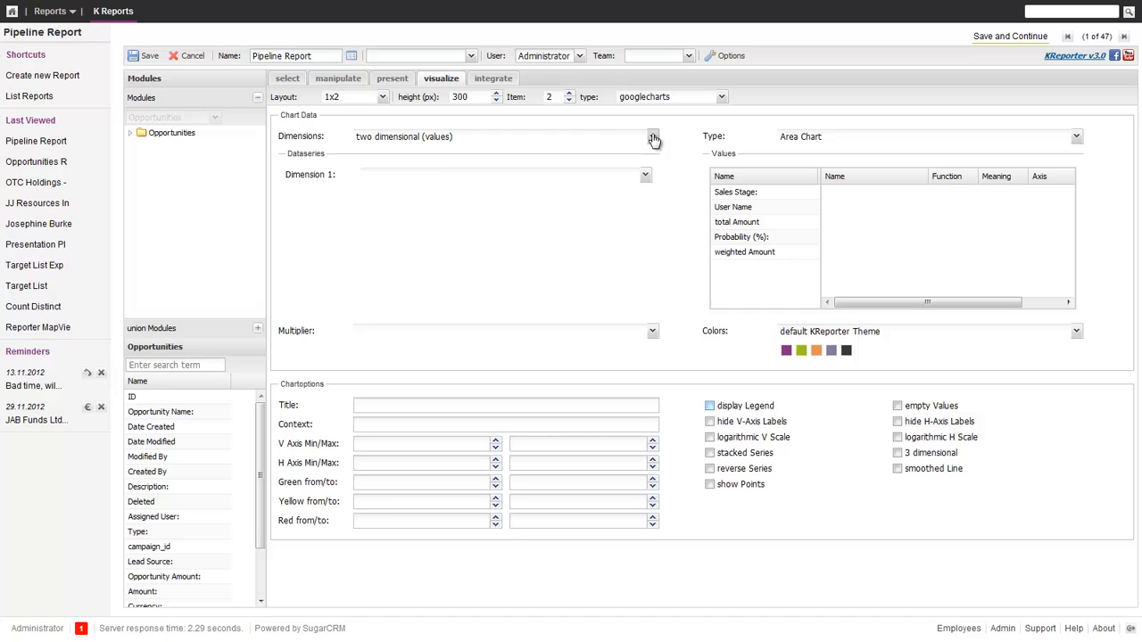
pyautogui.click(652, 136)
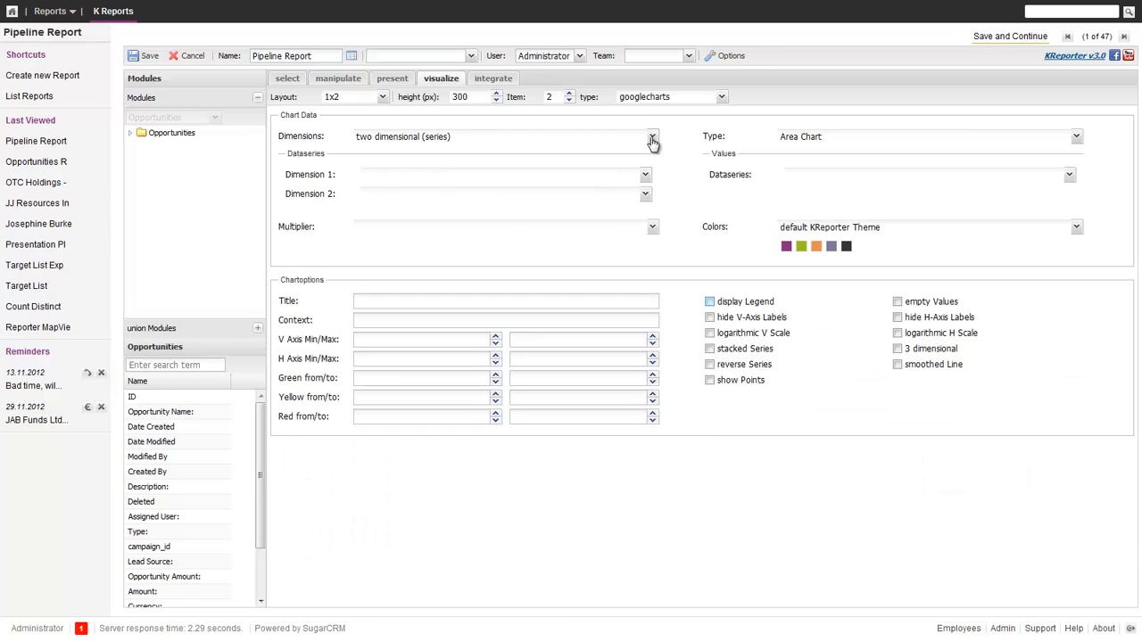
pyautogui.click(652, 137)
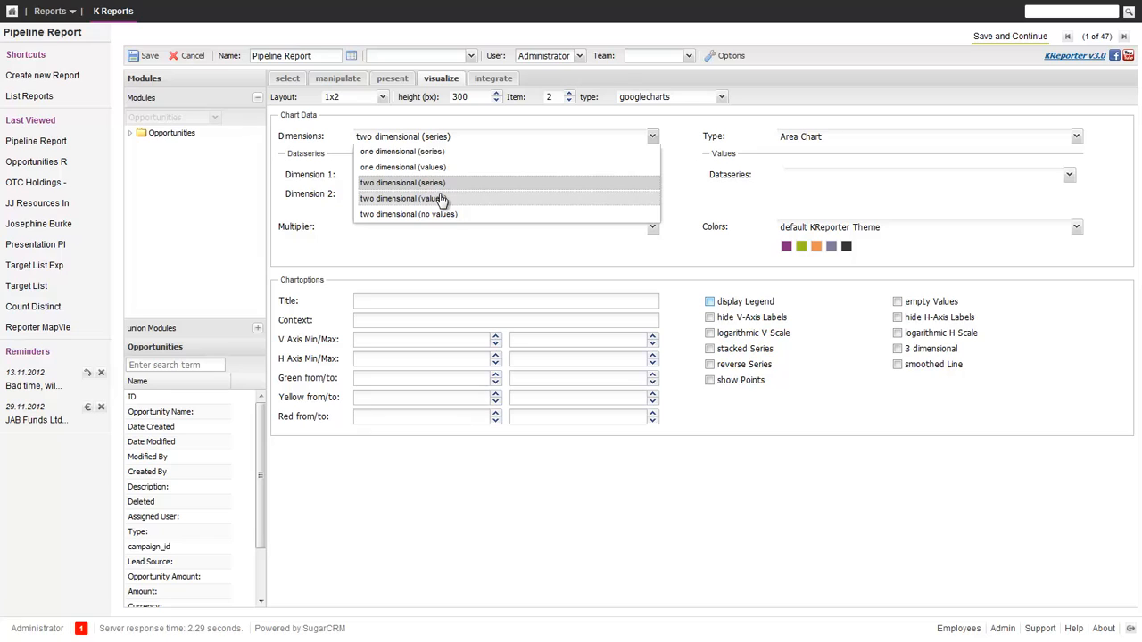
pyautogui.click(402, 198)
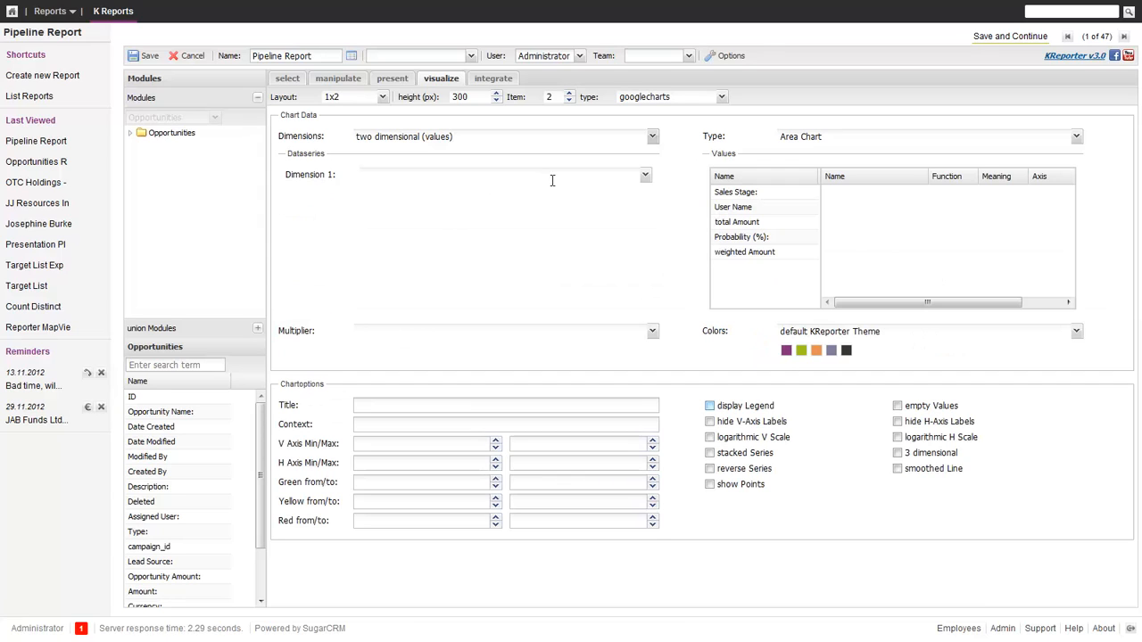
pyautogui.moveTo(575, 201)
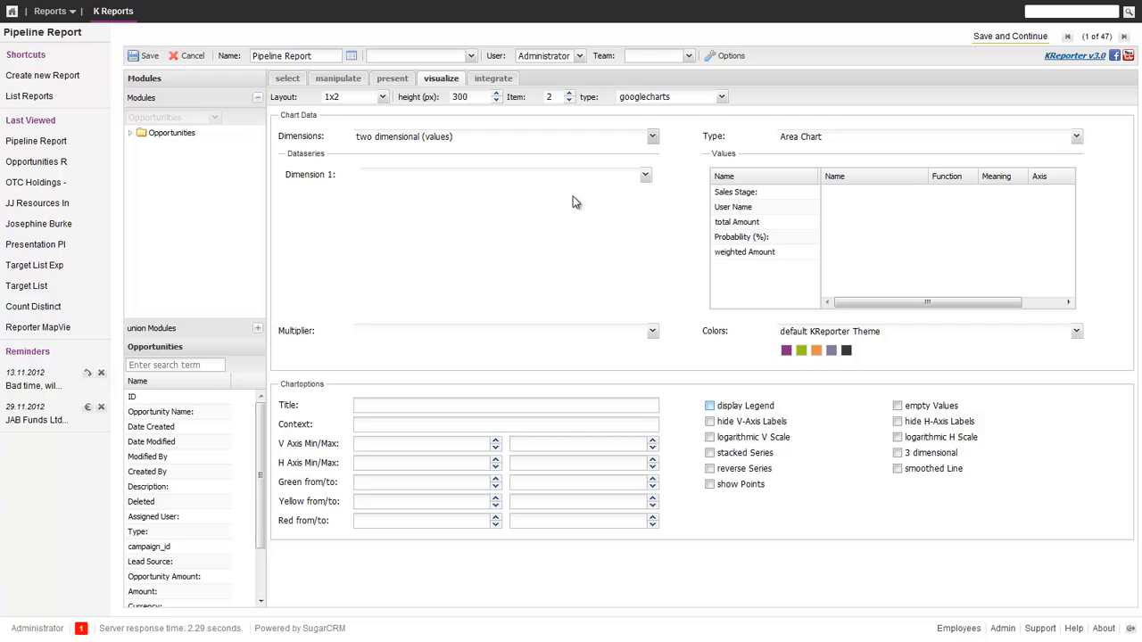
pyautogui.moveTo(843, 151)
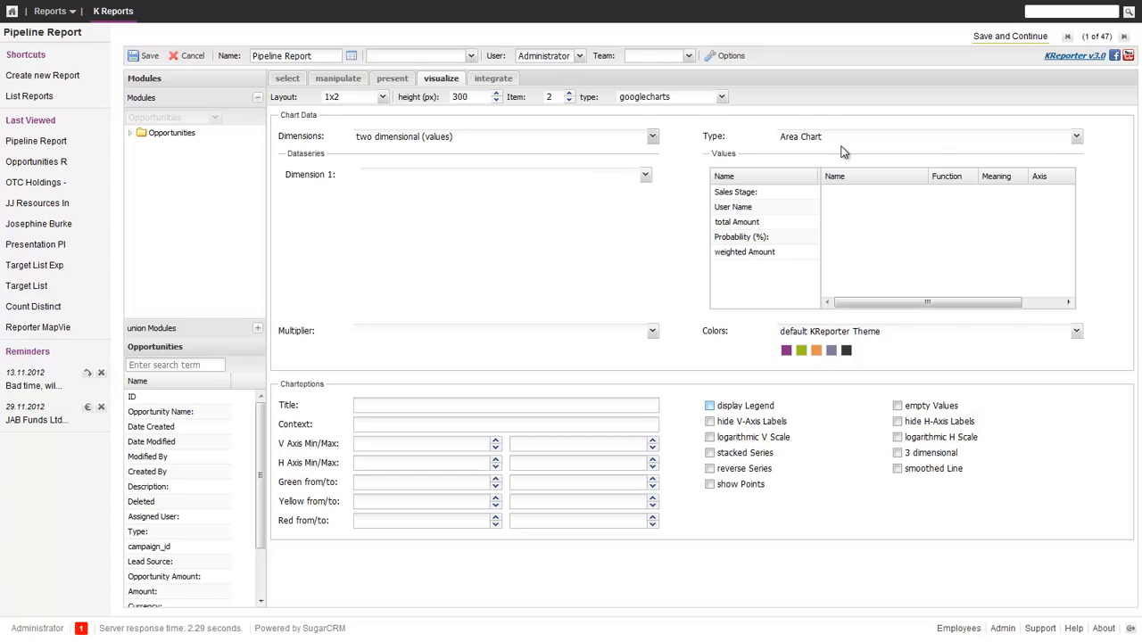
pyautogui.click(1075, 136)
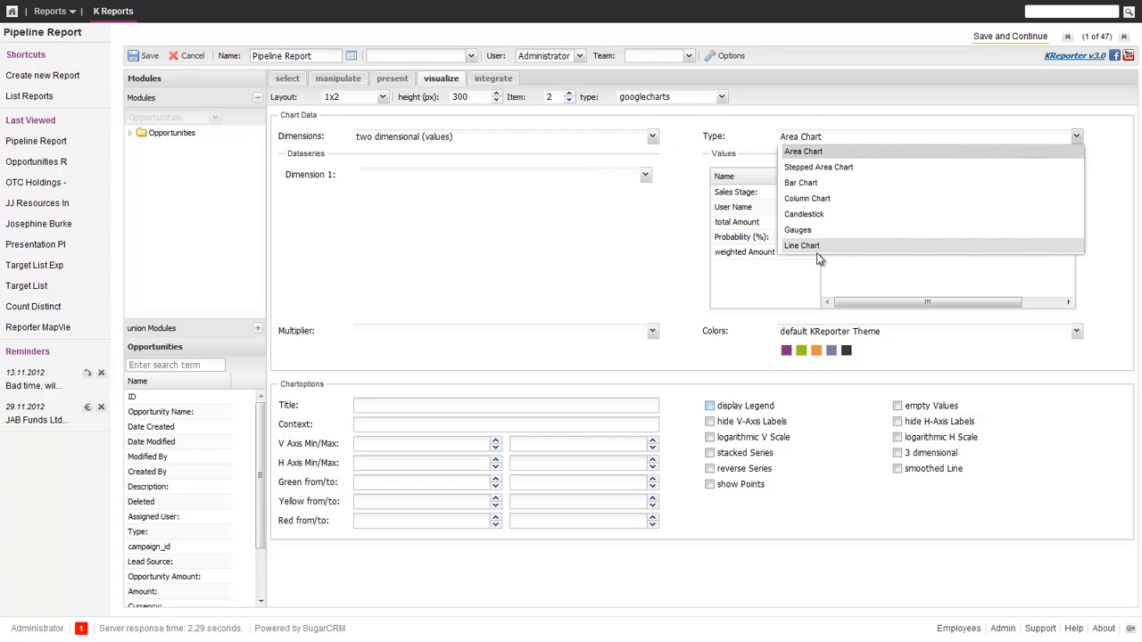
pyautogui.click(807, 198)
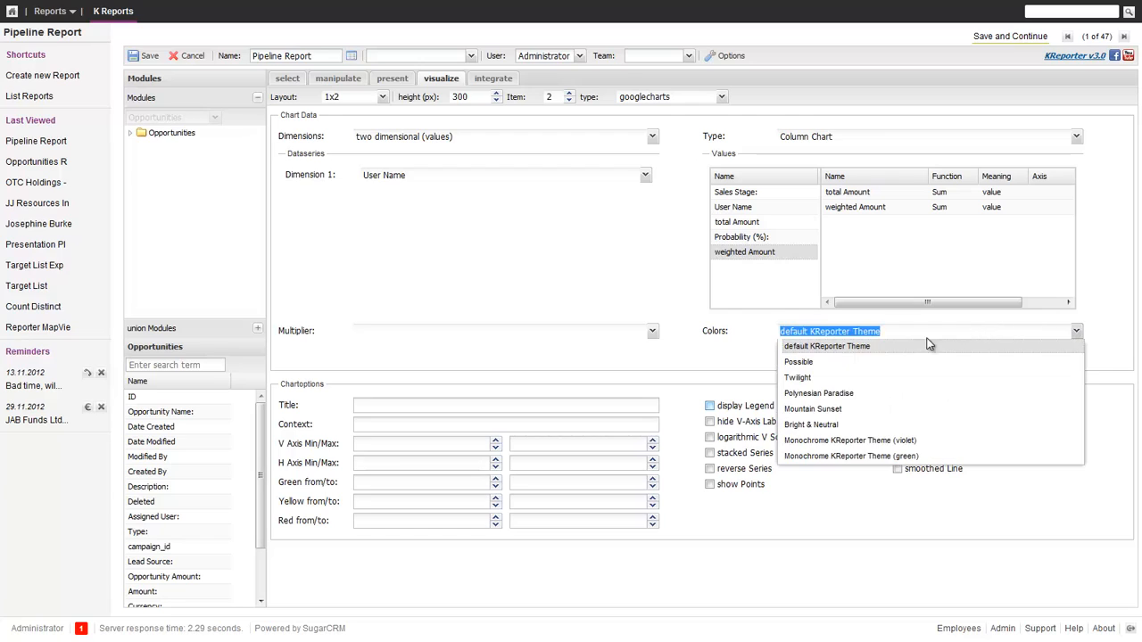
# Give the column chart Mountain Sunset colours, the title 'Pipeline per User', and a legend
pyautogui.click(812, 408)
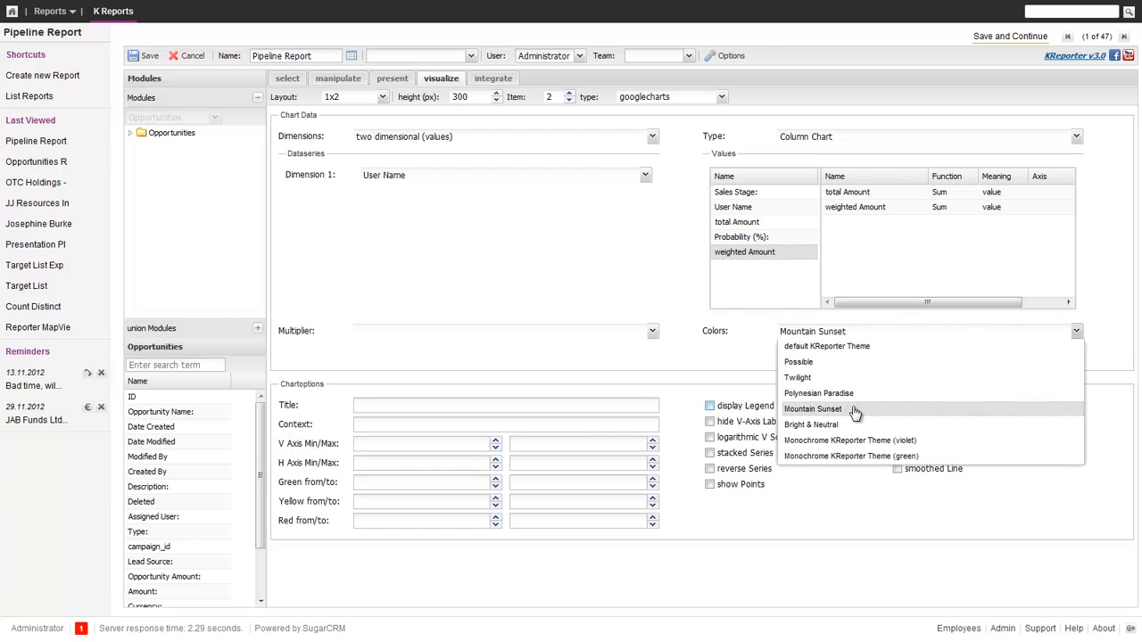
pyautogui.click(813, 409)
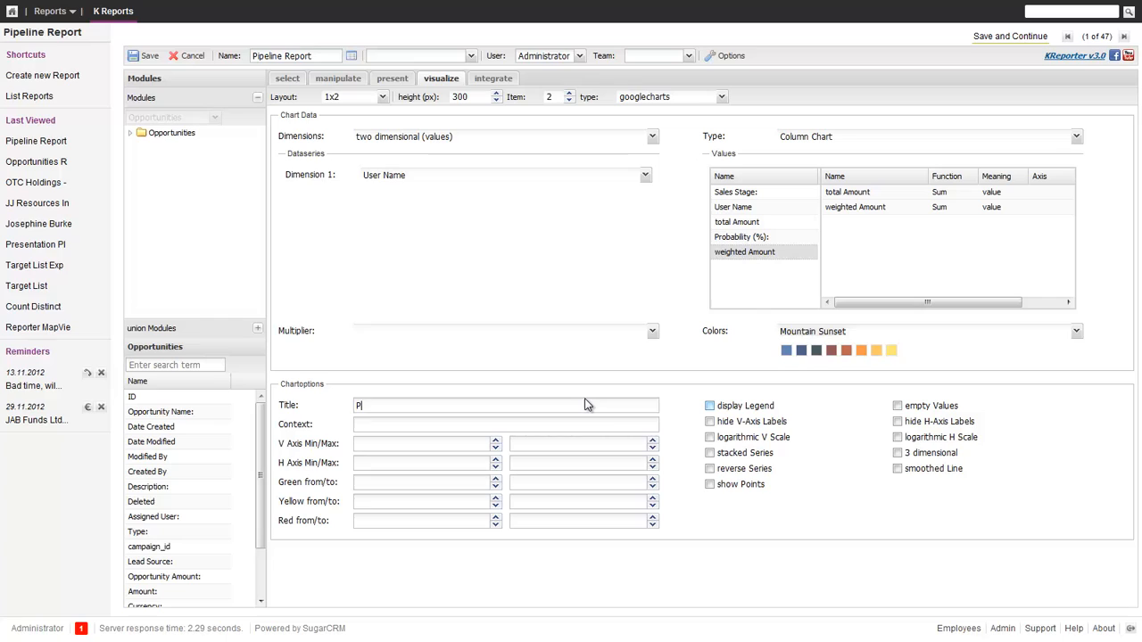
pyautogui.write('ipeline per uS')
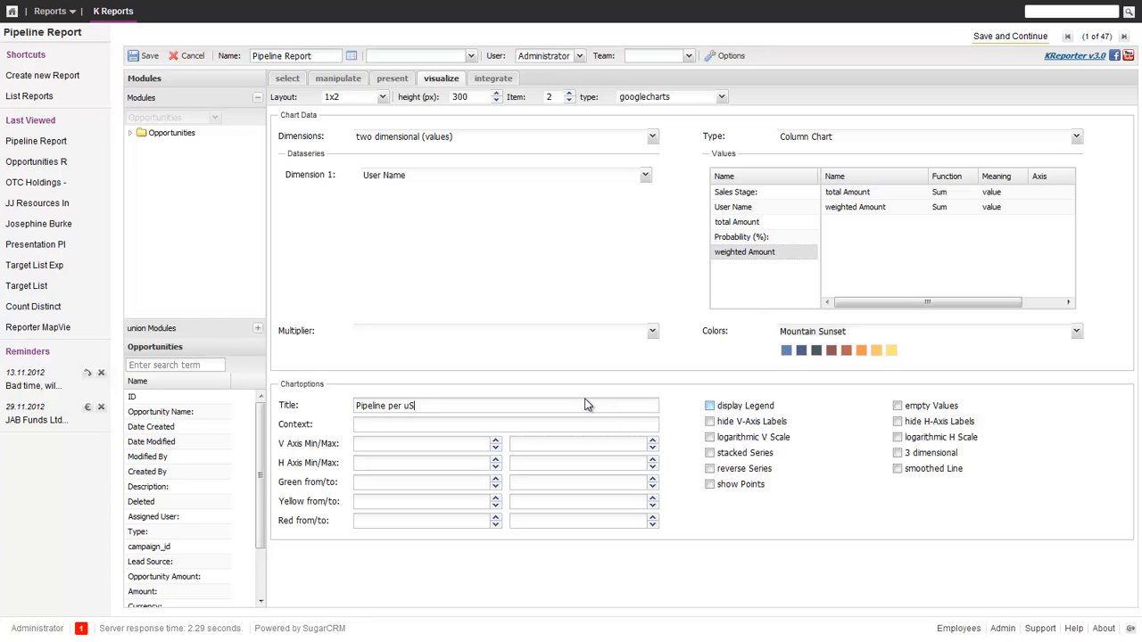
pyautogui.press('Backspace')
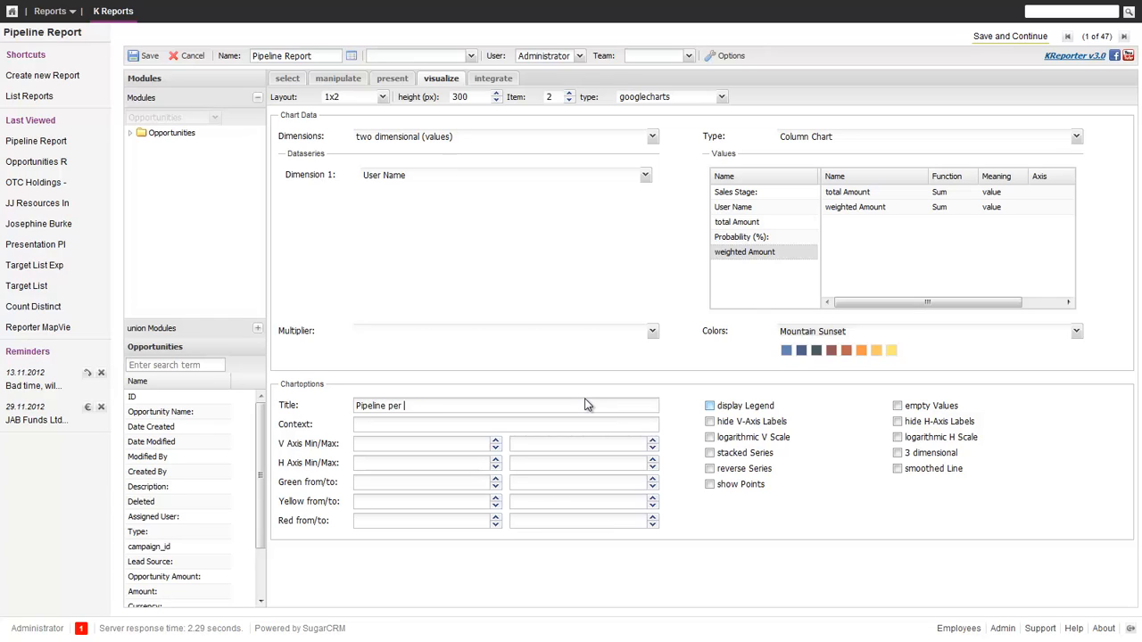
pyautogui.write('User')
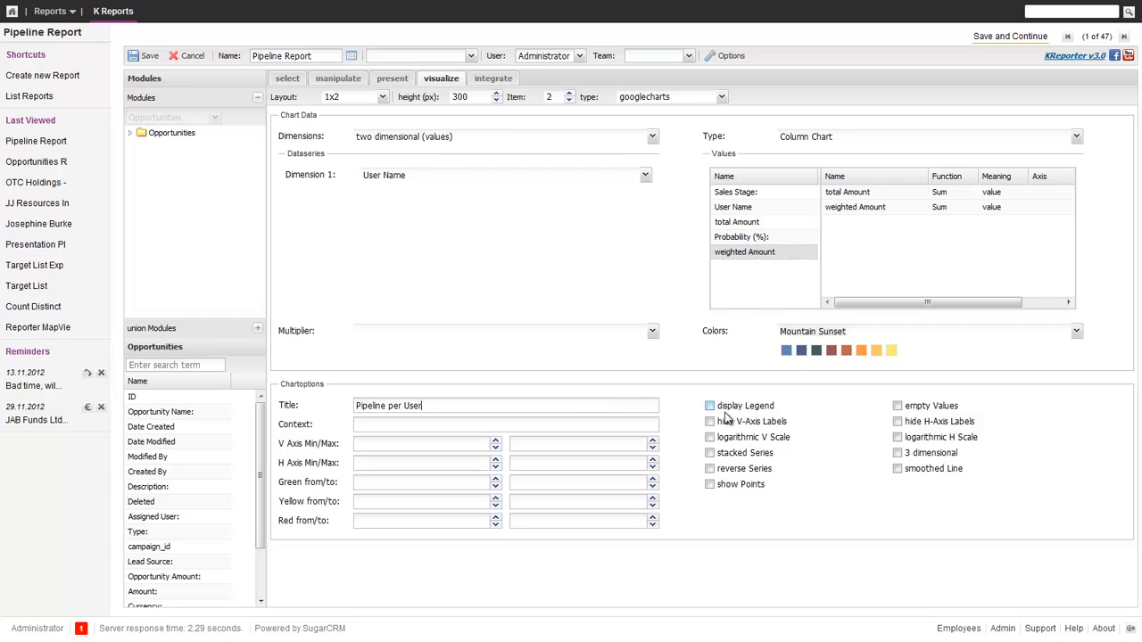
pyautogui.click(710, 405)
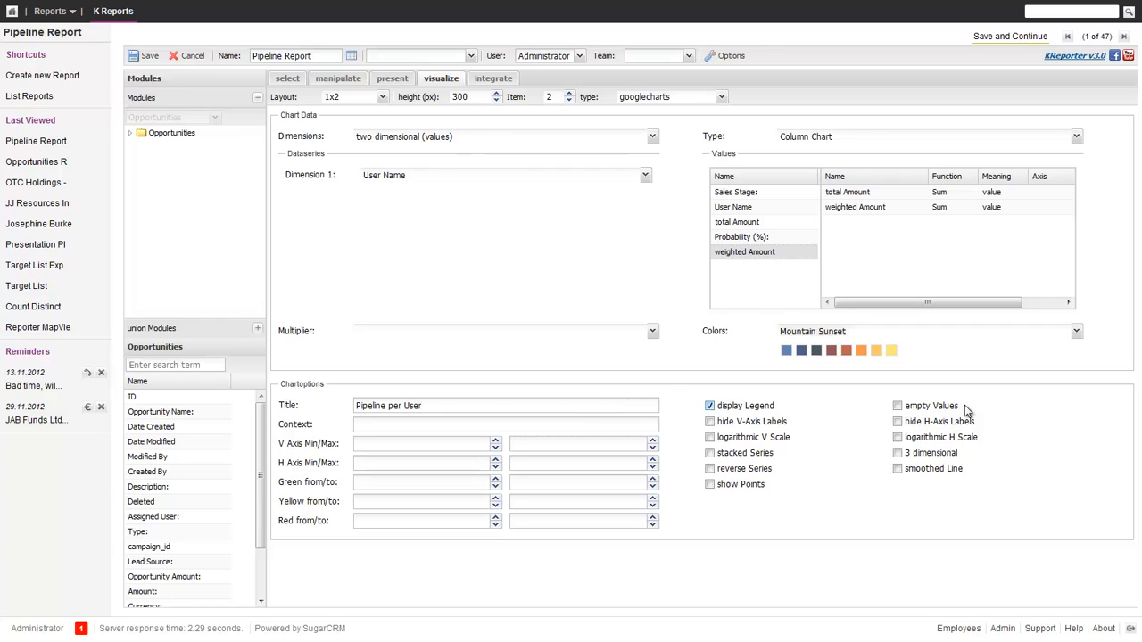
pyautogui.moveTo(811, 147)
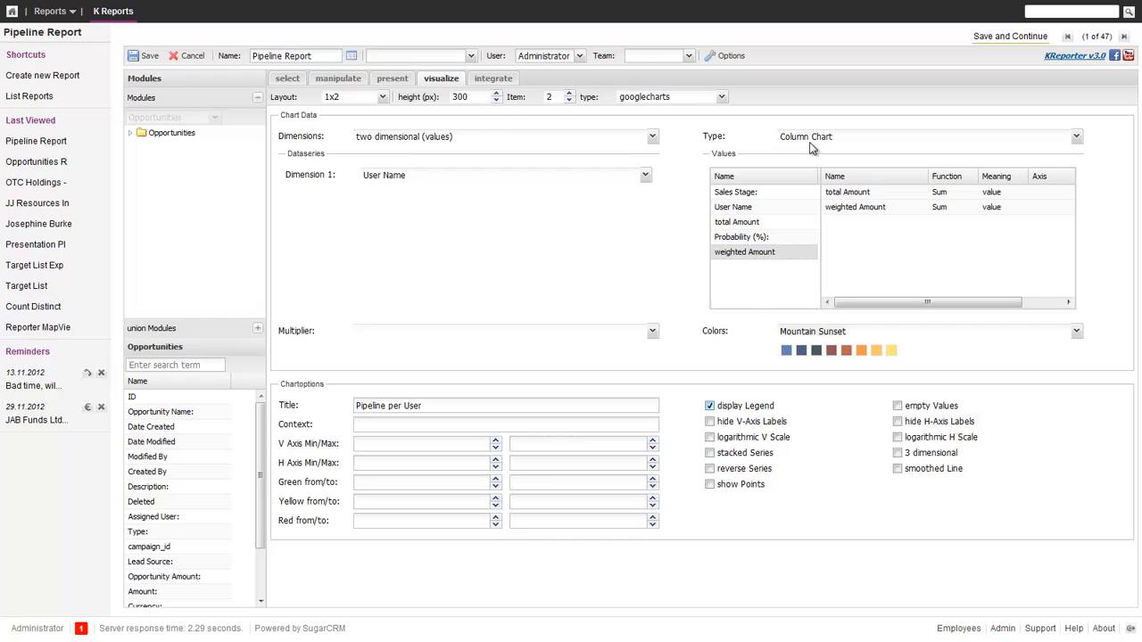
pyautogui.moveTo(263, 153)
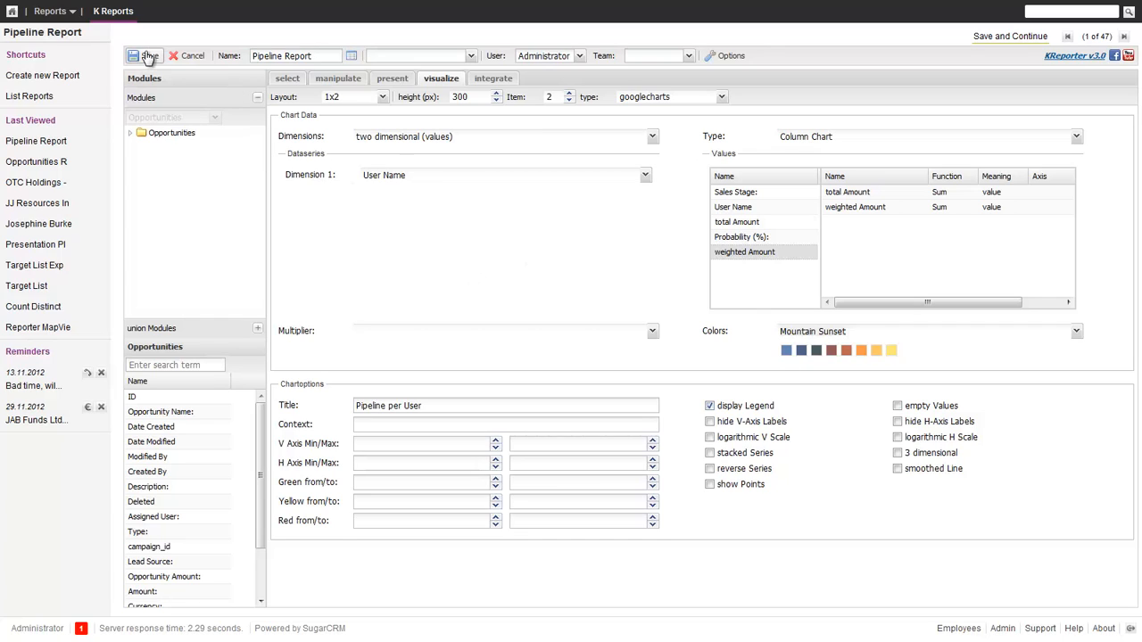
# Save the Pipeline Report to display the pie and column charts above results
pyautogui.click(145, 55)
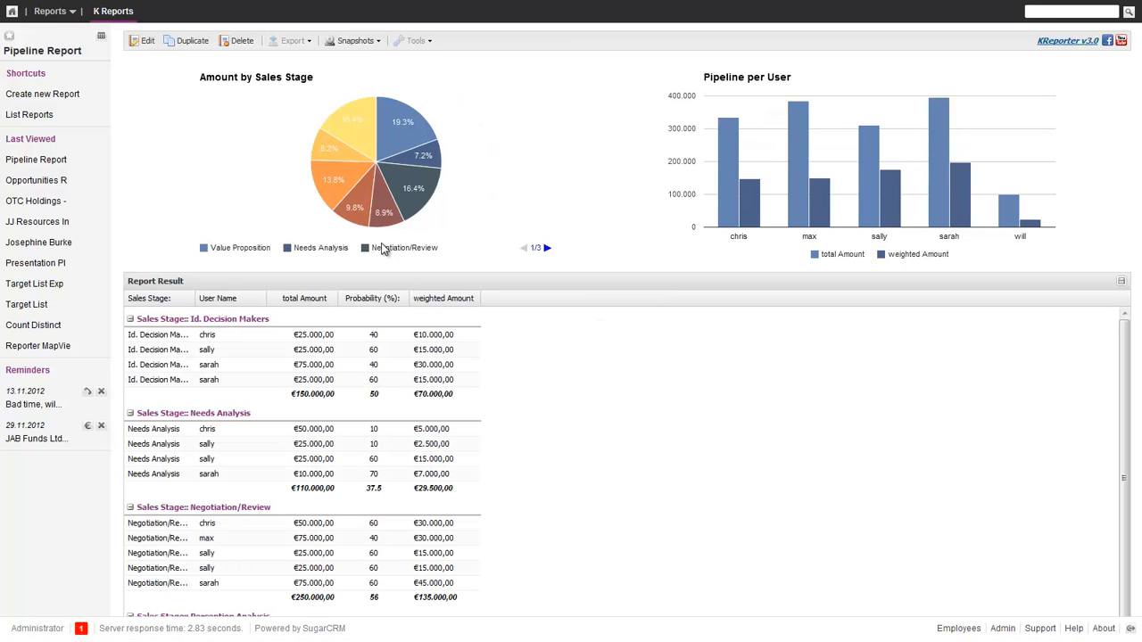
pyautogui.moveTo(409, 173)
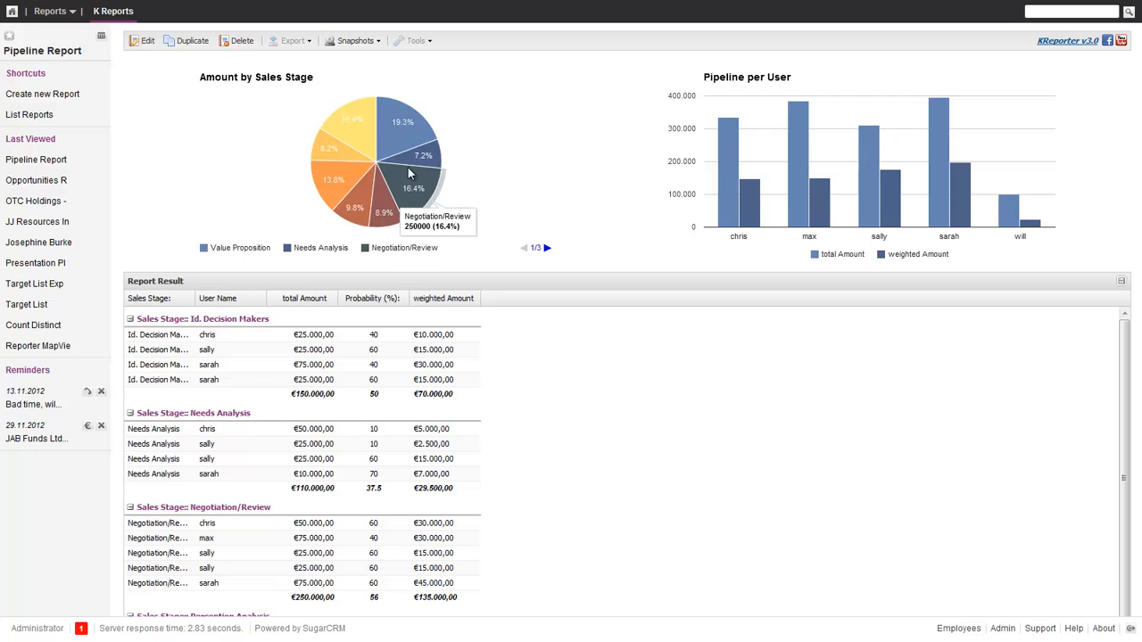
pyautogui.moveTo(210, 308)
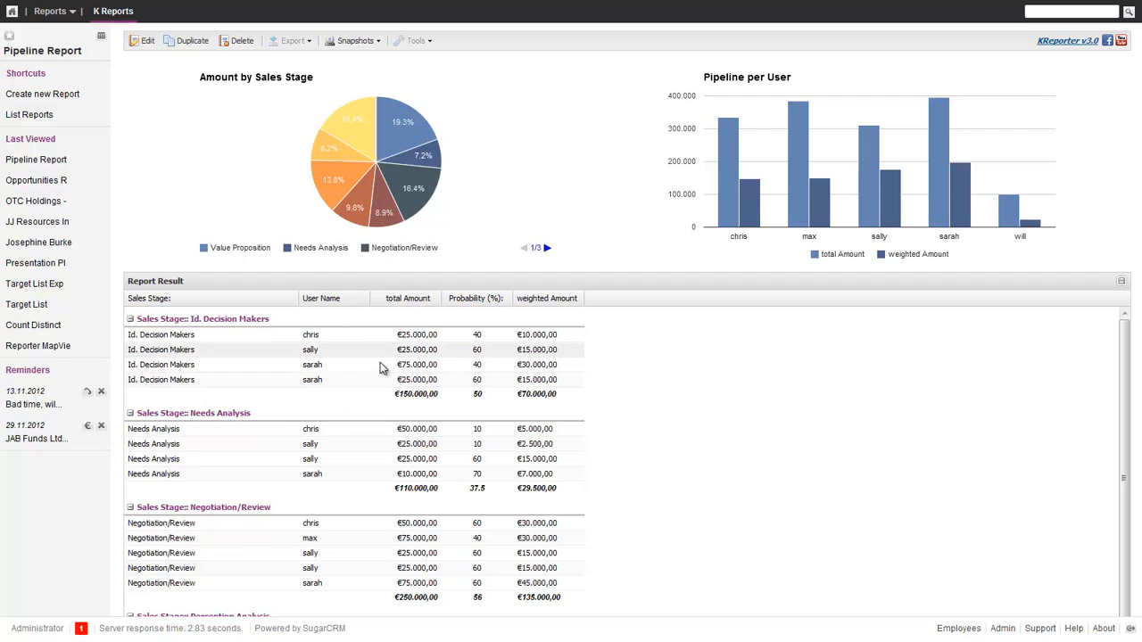
pyautogui.moveTo(461, 335)
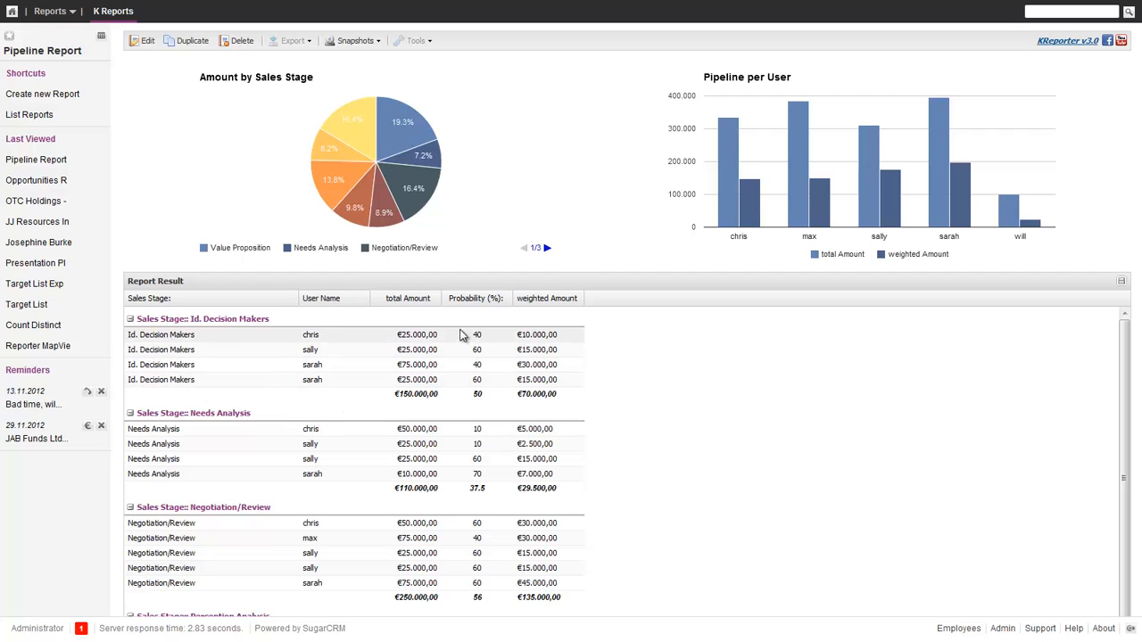
pyautogui.moveTo(393, 121)
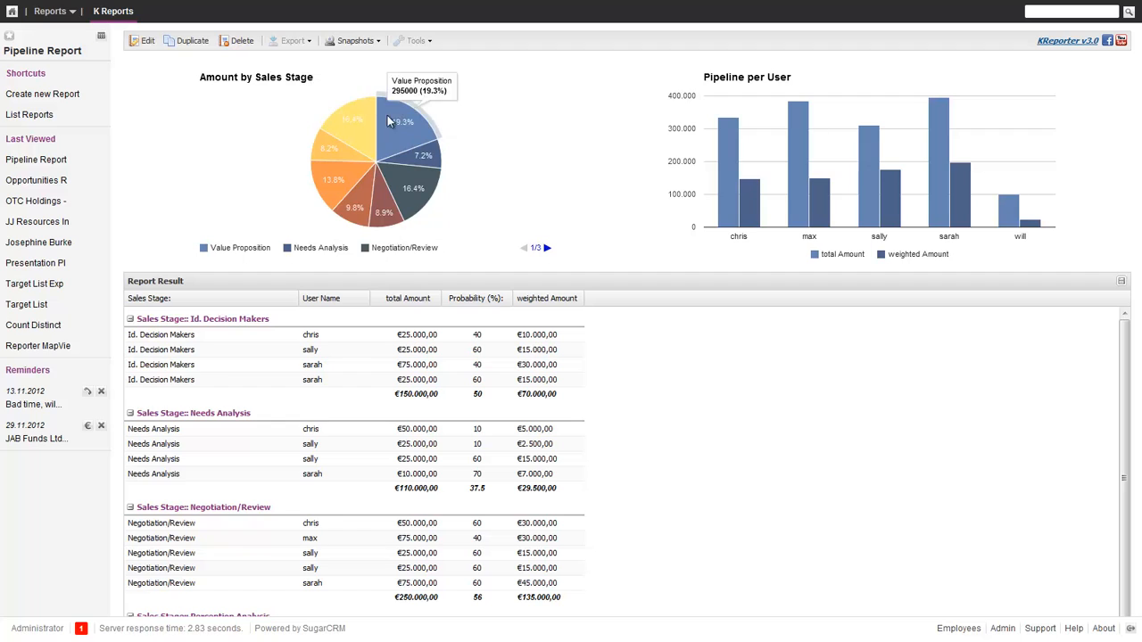
pyautogui.moveTo(344, 199)
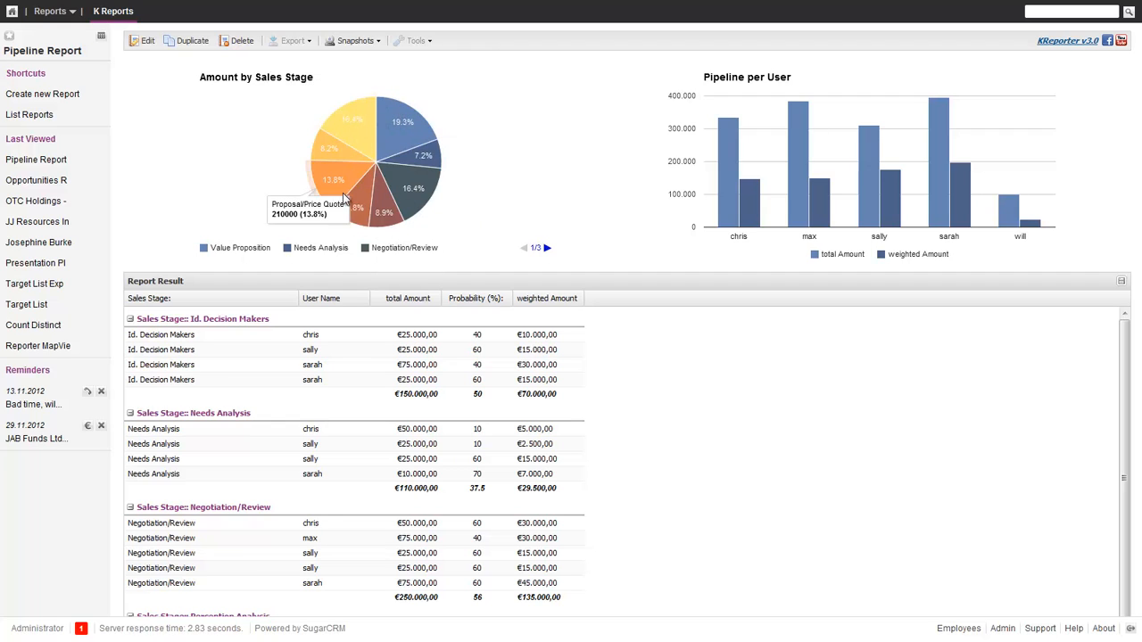
# Page the sales-stage pie chart legend to its second of three pages
pyautogui.click(547, 248)
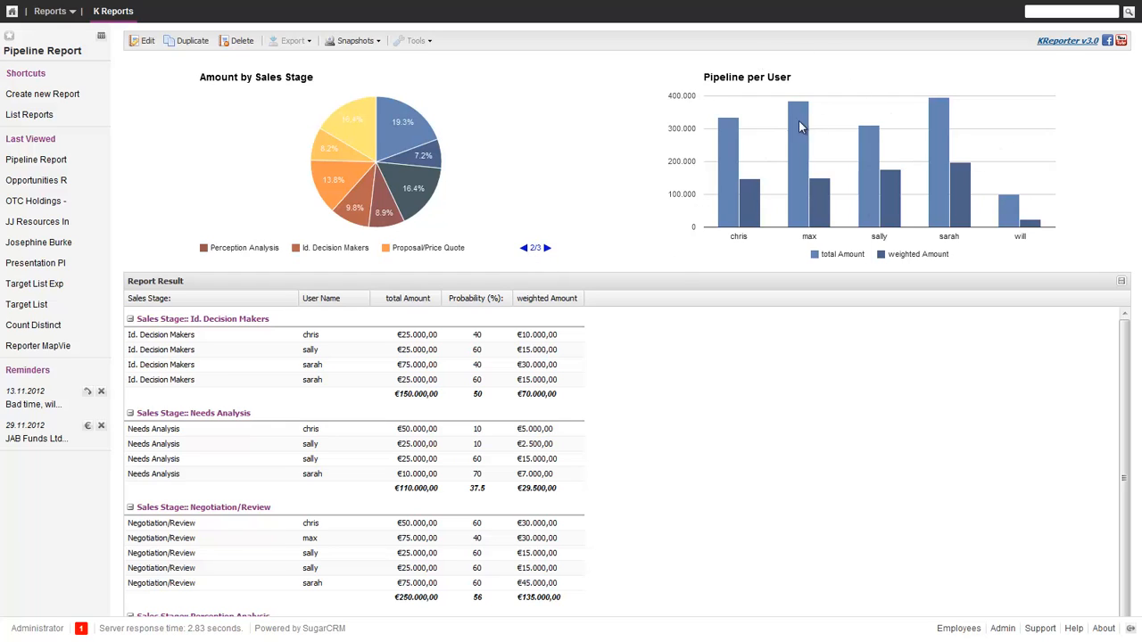
pyautogui.moveTo(728, 147)
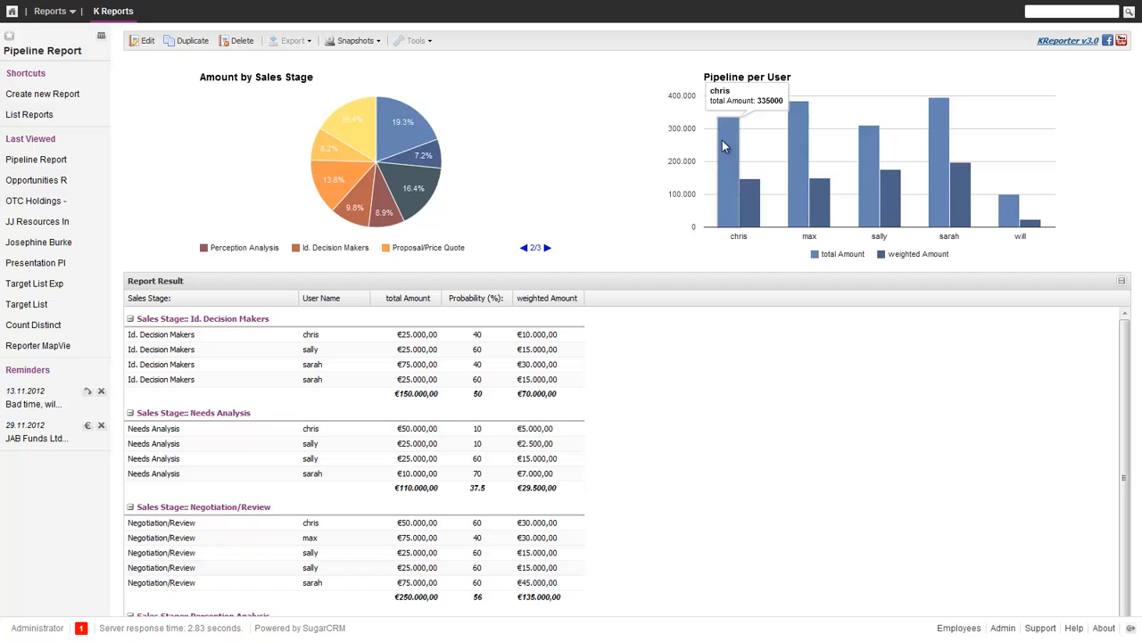